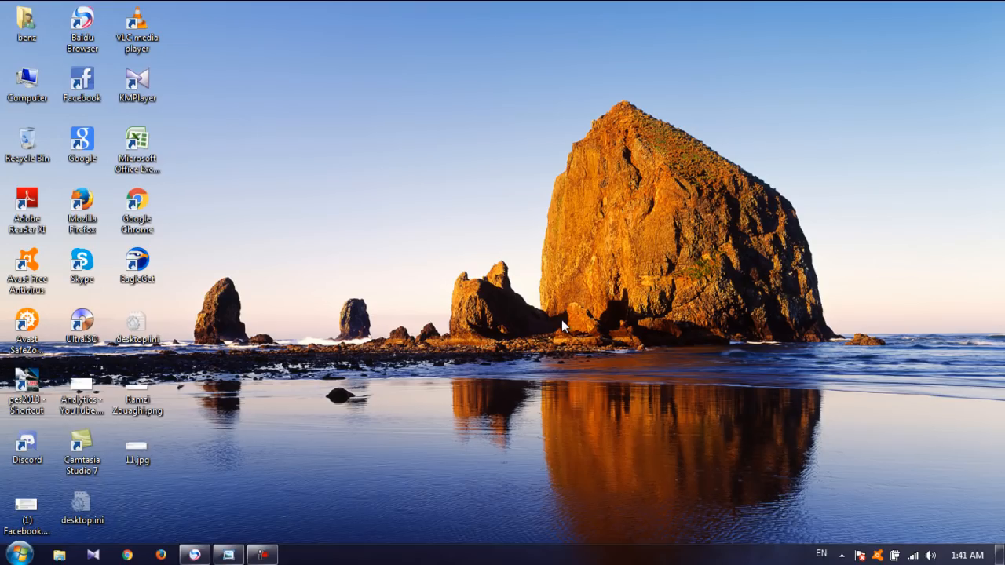
mouse_move(613, 339)
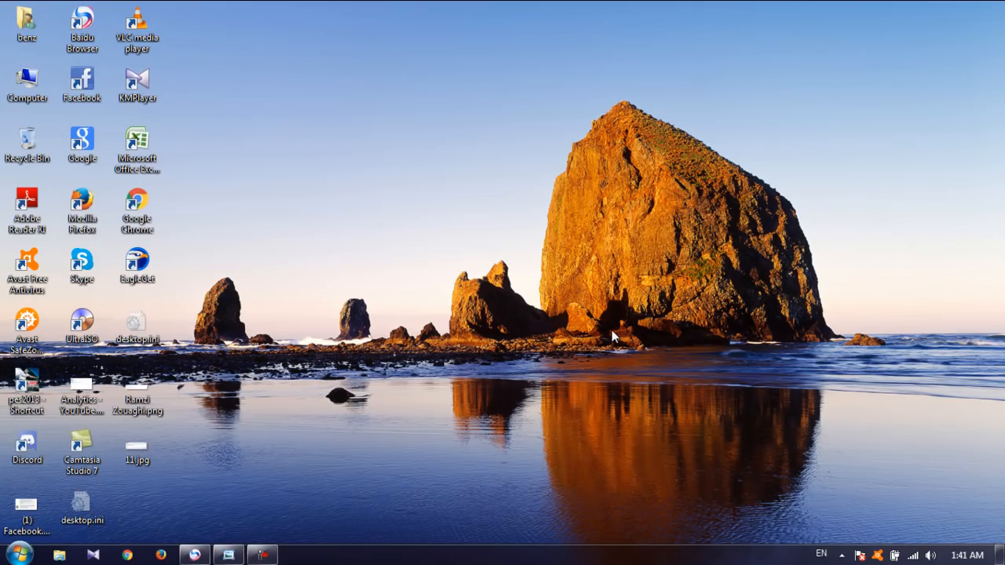
mouse_move(499, 302)
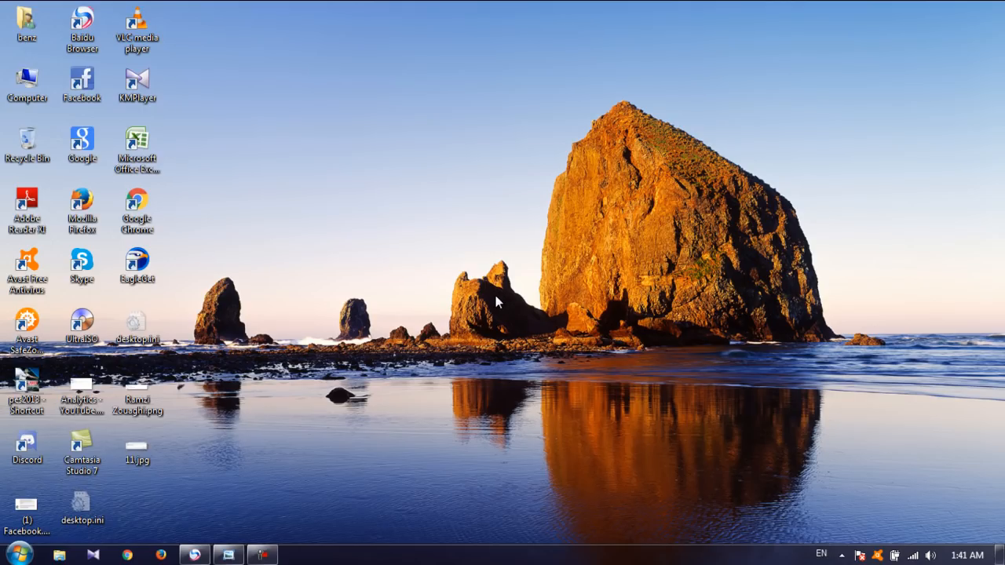
mouse_move(519, 358)
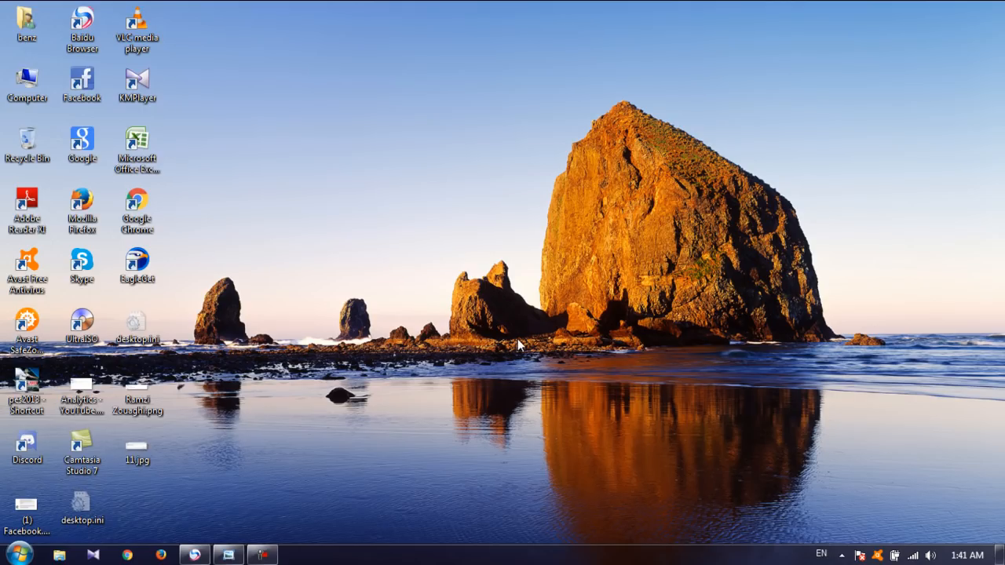
mouse_move(518, 330)
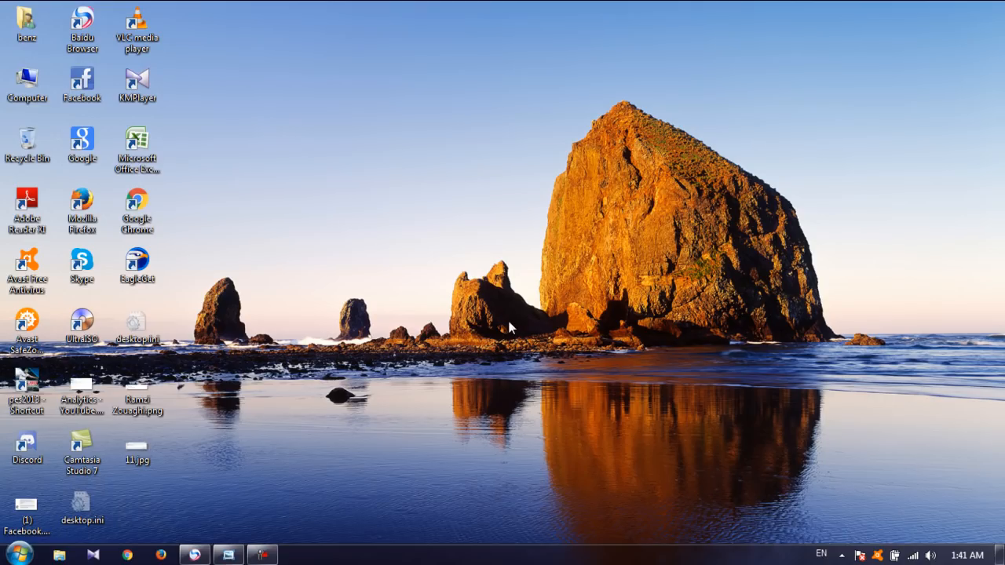
mouse_move(177, 430)
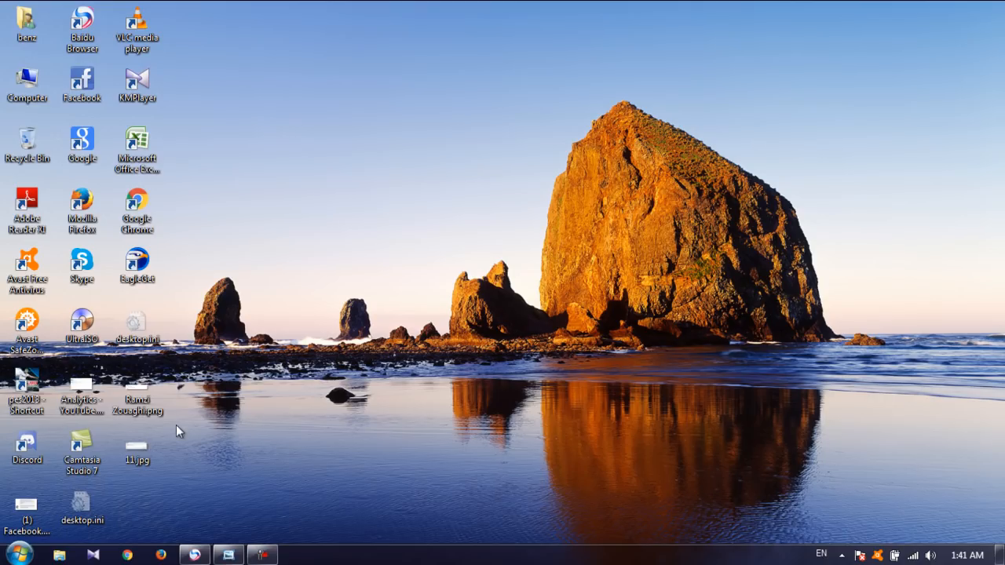
mouse_move(383, 505)
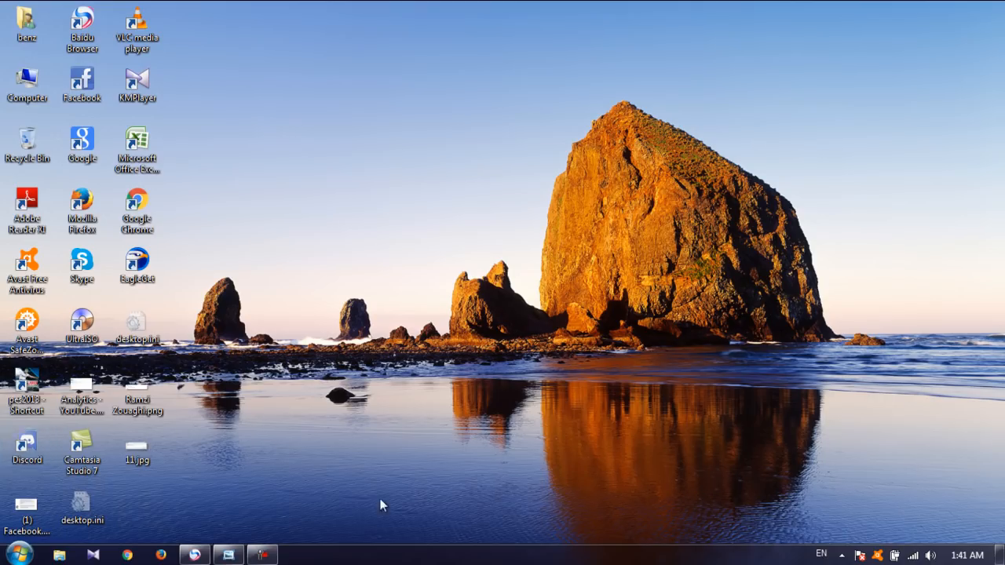
mouse_move(683, 220)
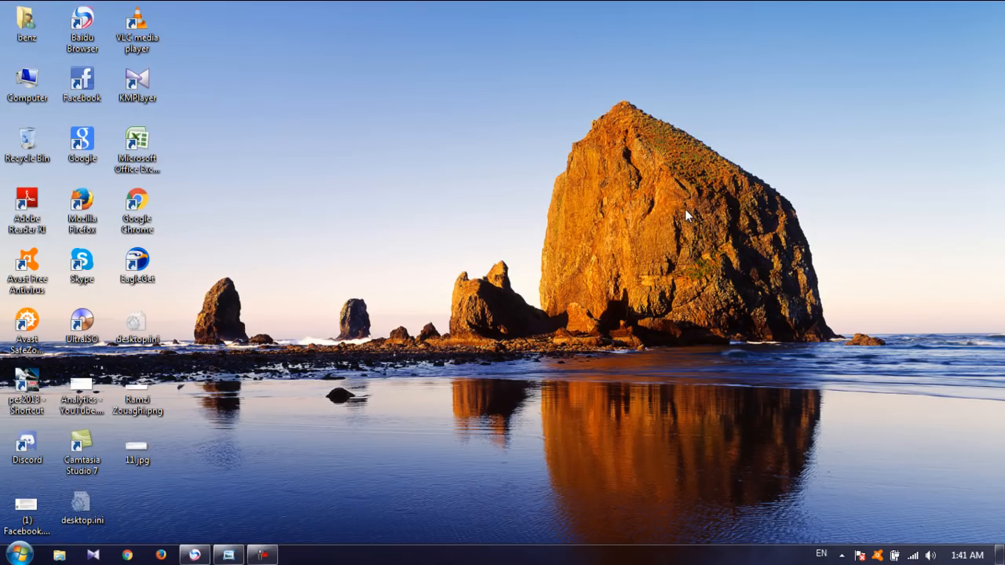
mouse_move(688, 213)
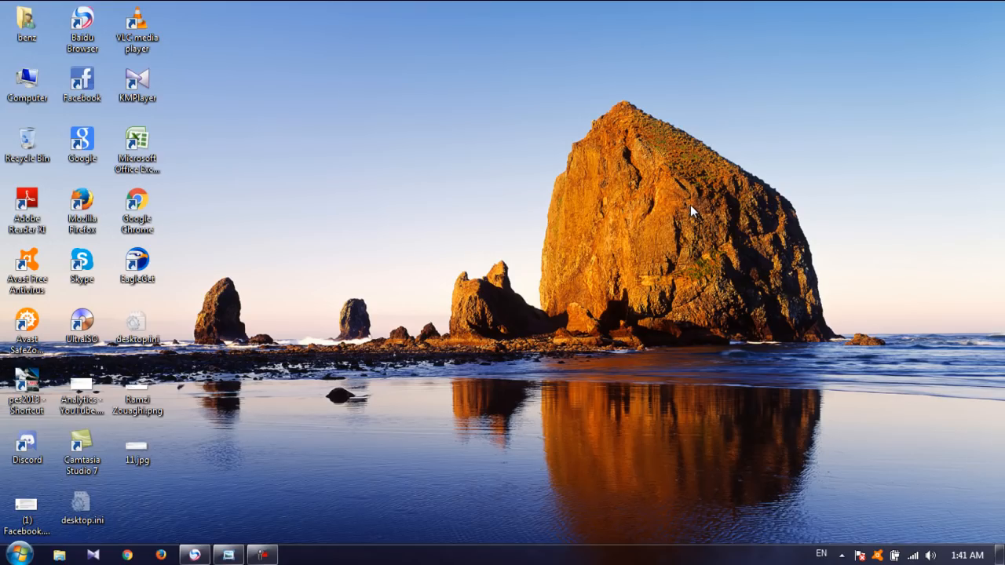
mouse_move(698, 214)
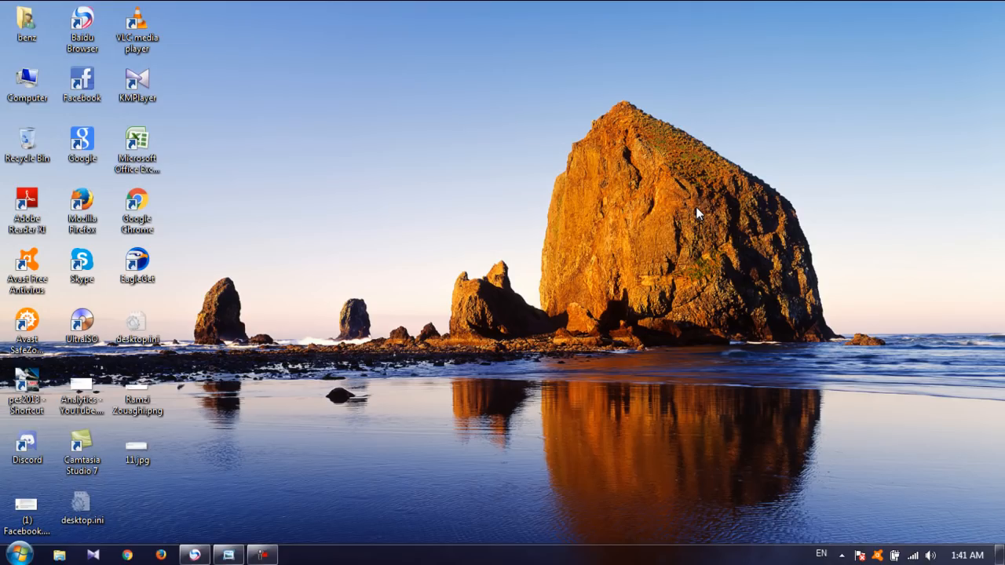
mouse_move(339, 347)
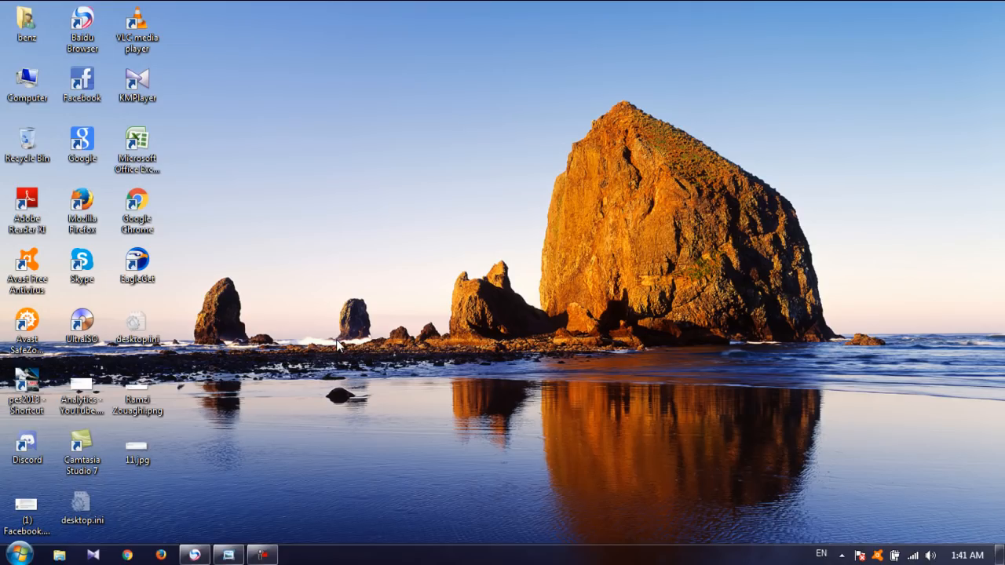
mouse_move(157, 471)
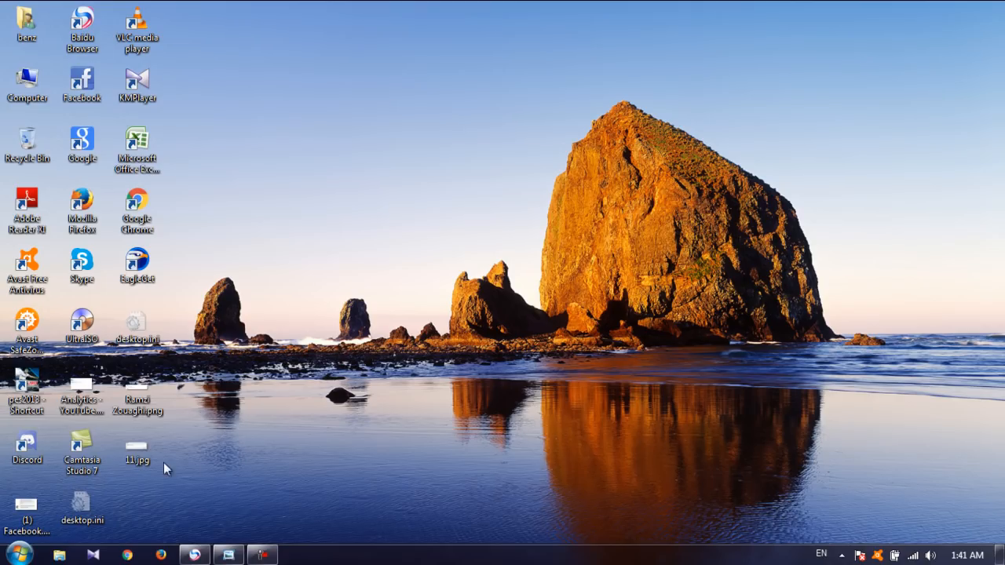
View the KERNEL32.dll error screenshot, close it, and bring Chrome up with a New Tab page
double_click(137, 448)
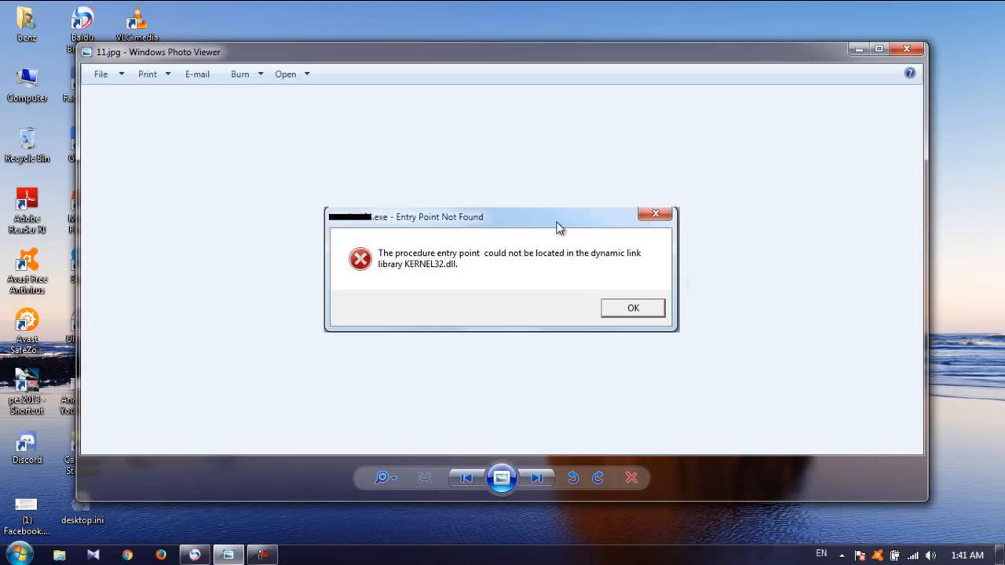
mouse_move(526, 202)
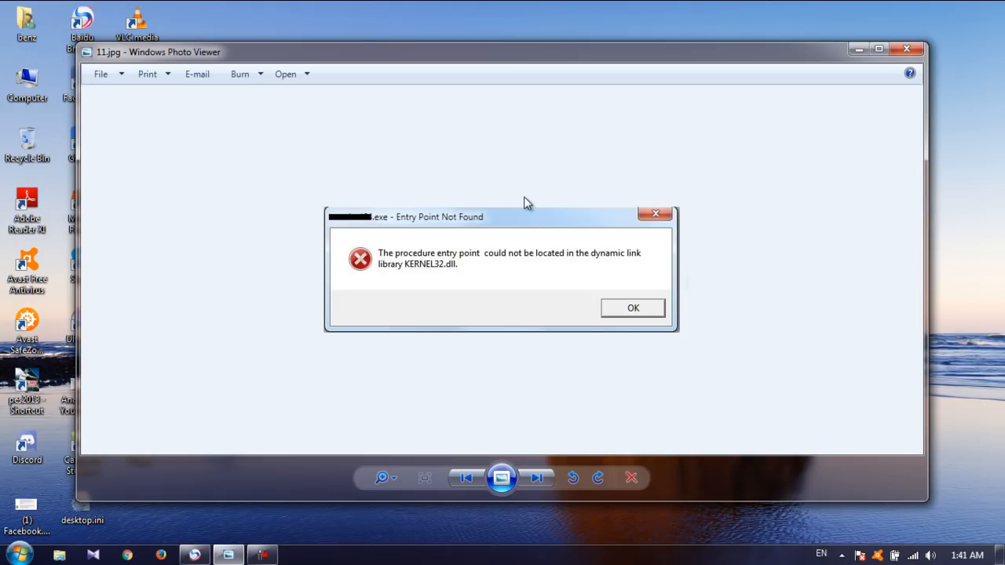
mouse_move(515, 254)
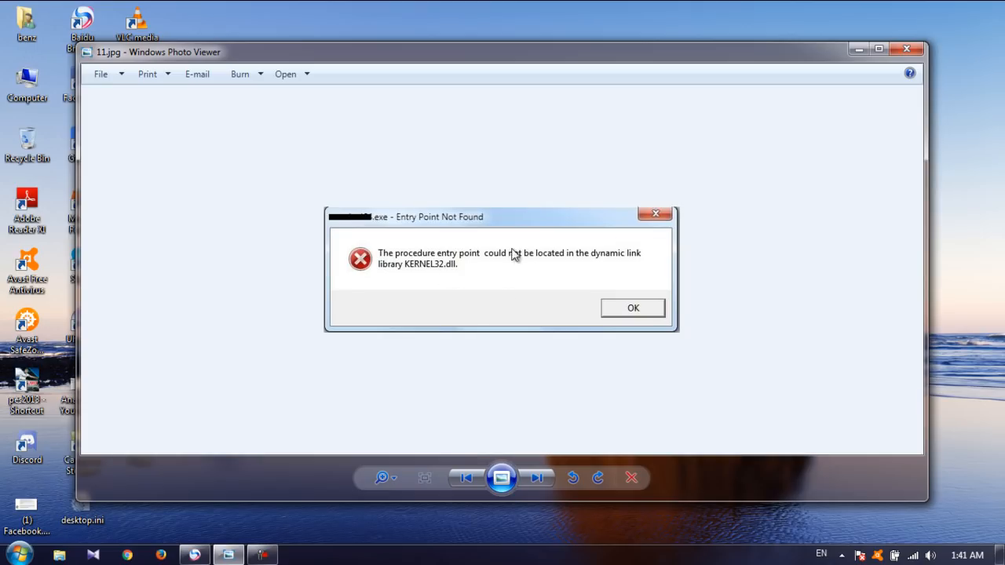
mouse_move(471, 295)
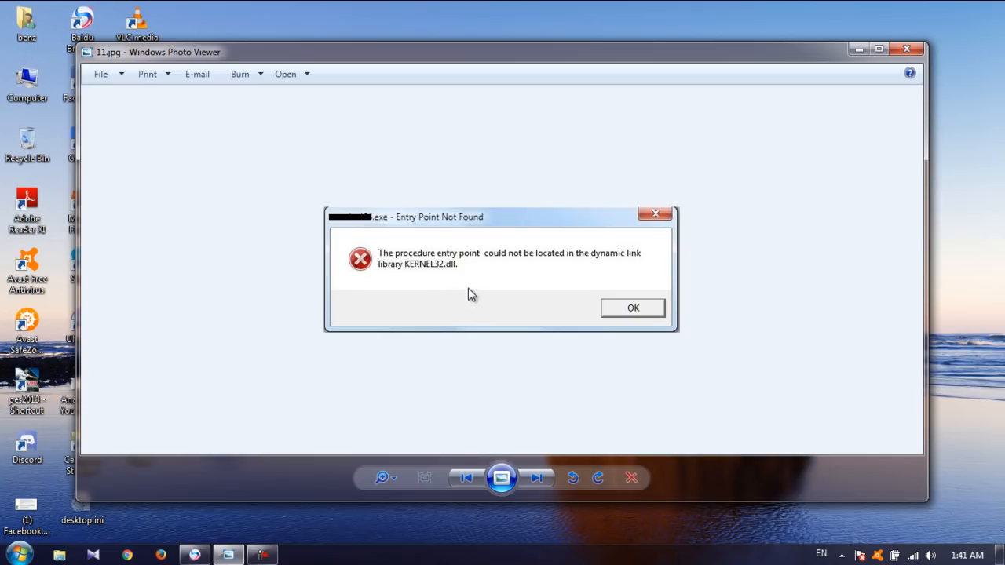
mouse_move(455, 296)
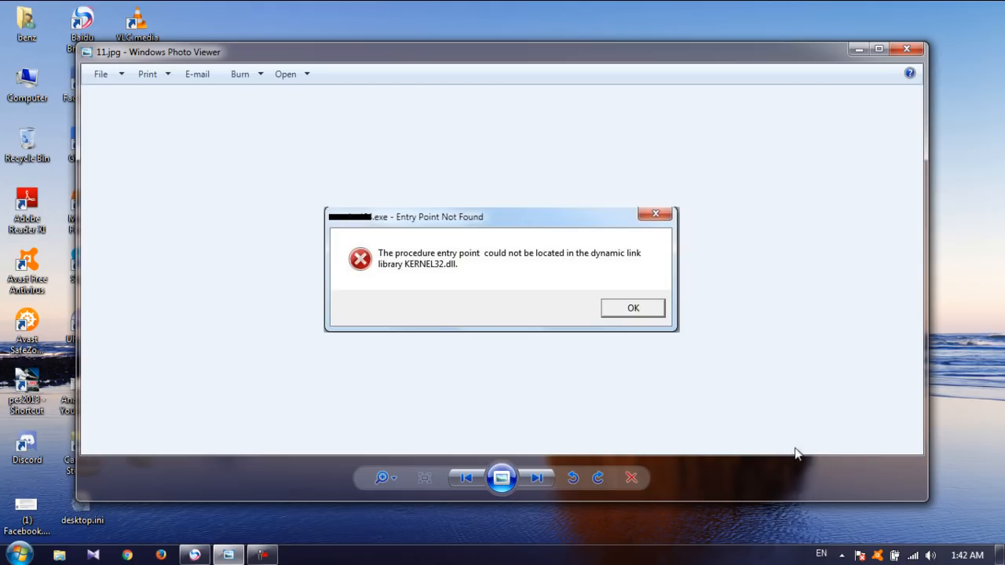
mouse_move(481, 289)
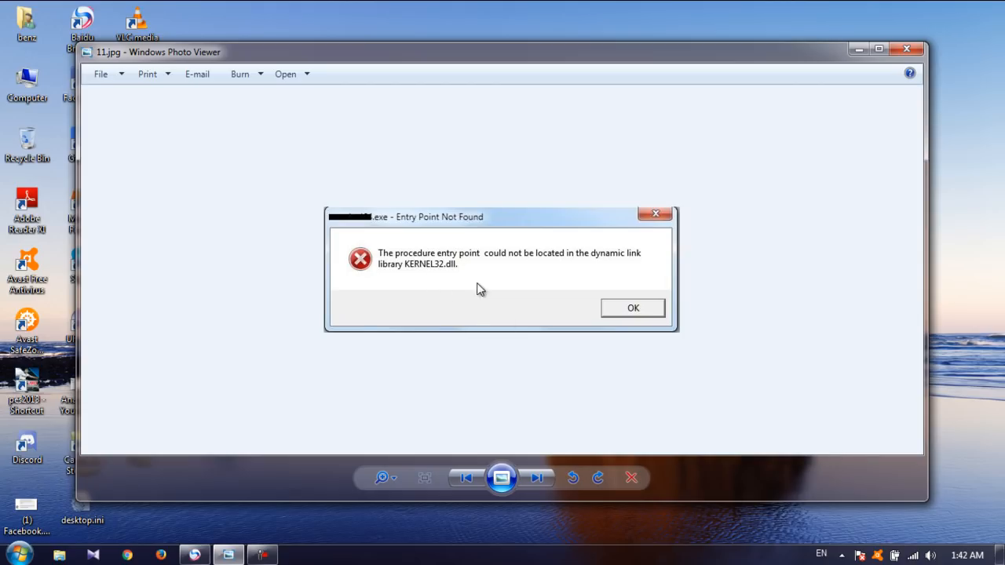
mouse_move(378, 298)
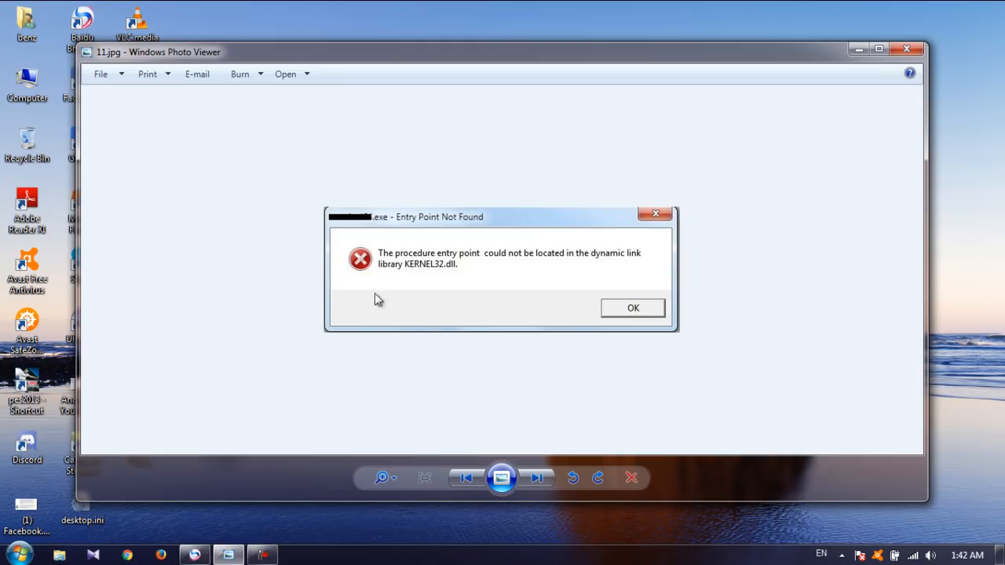
mouse_move(427, 305)
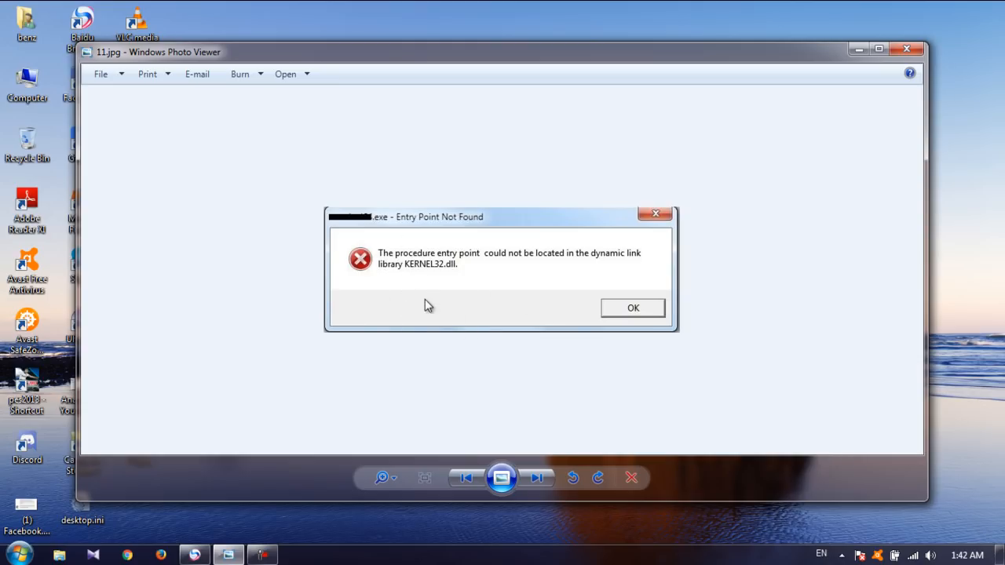
mouse_move(474, 325)
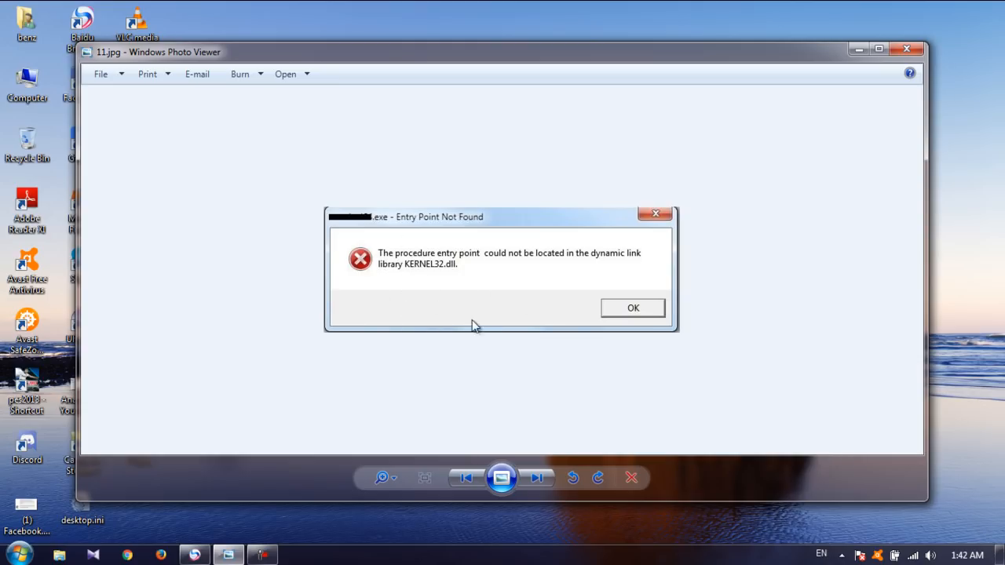
mouse_move(403, 298)
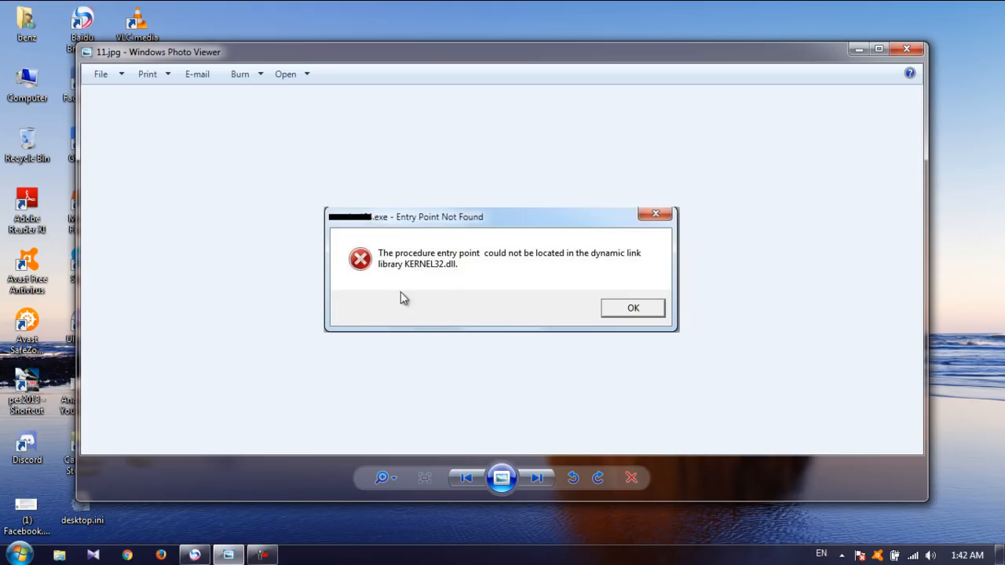
mouse_move(641, 408)
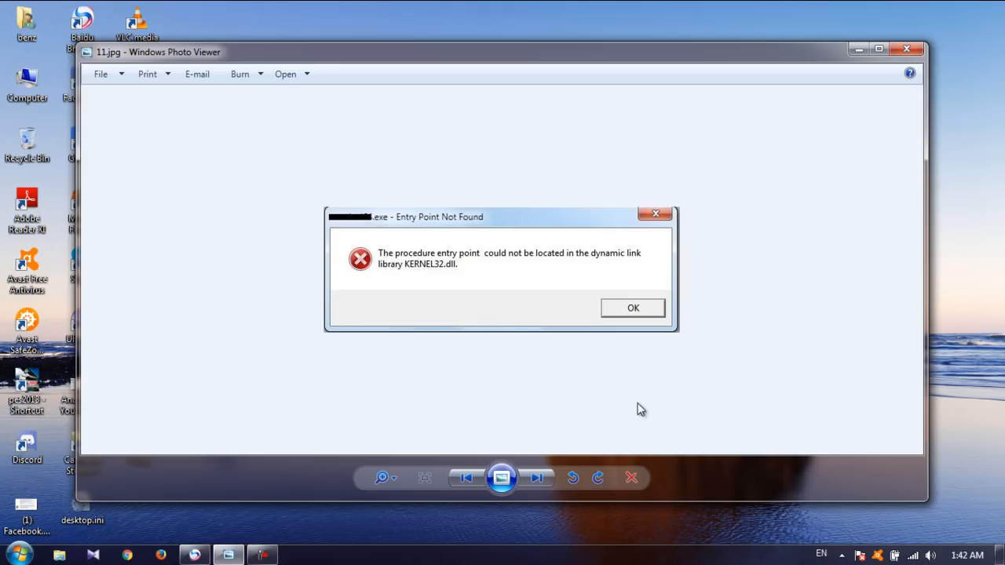
mouse_move(477, 304)
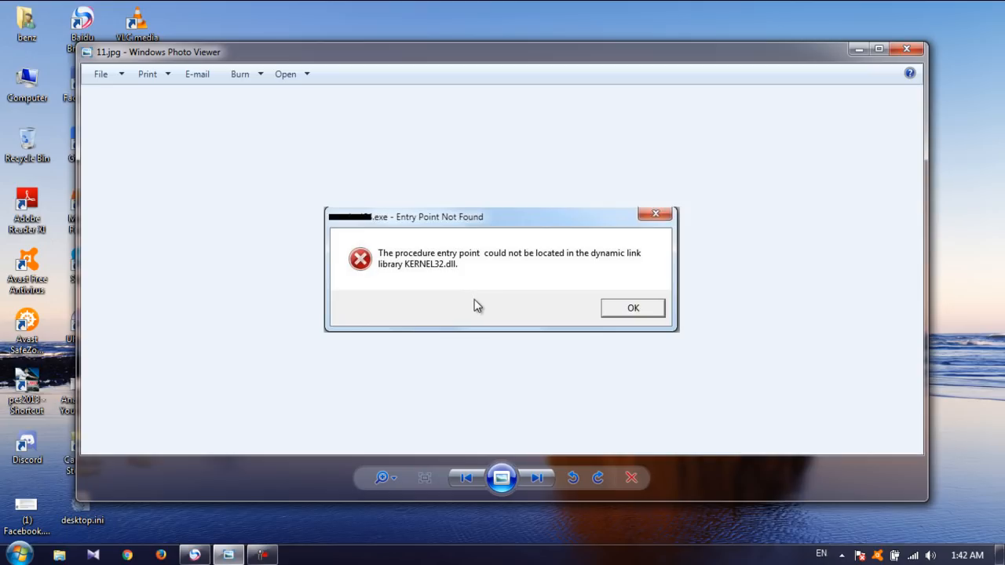
mouse_move(380, 297)
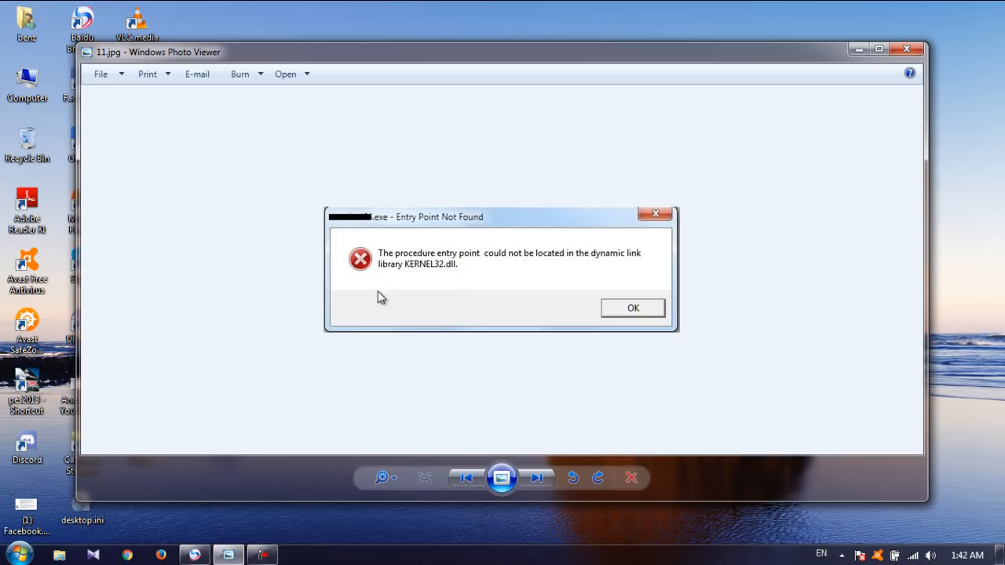
mouse_move(483, 283)
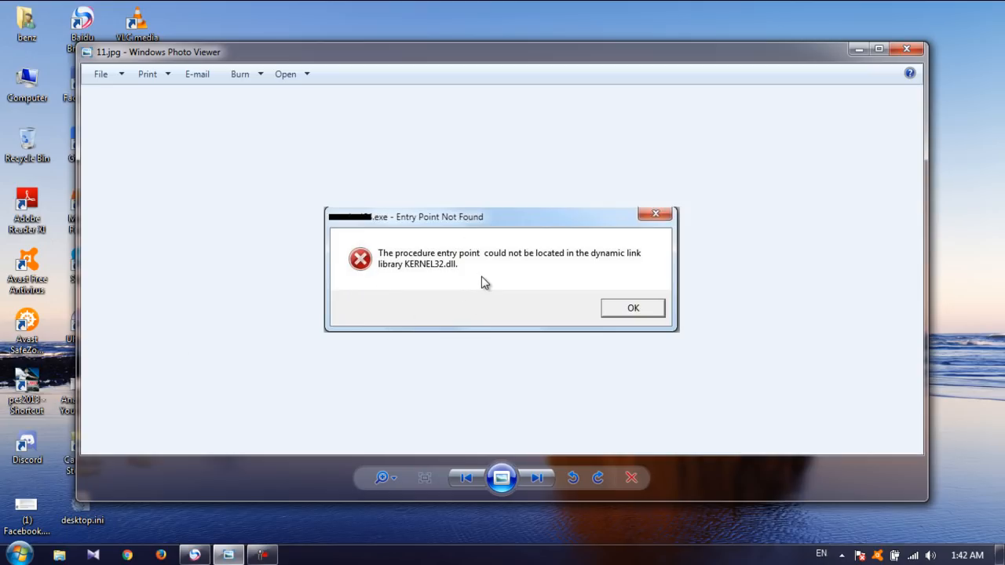
mouse_move(485, 280)
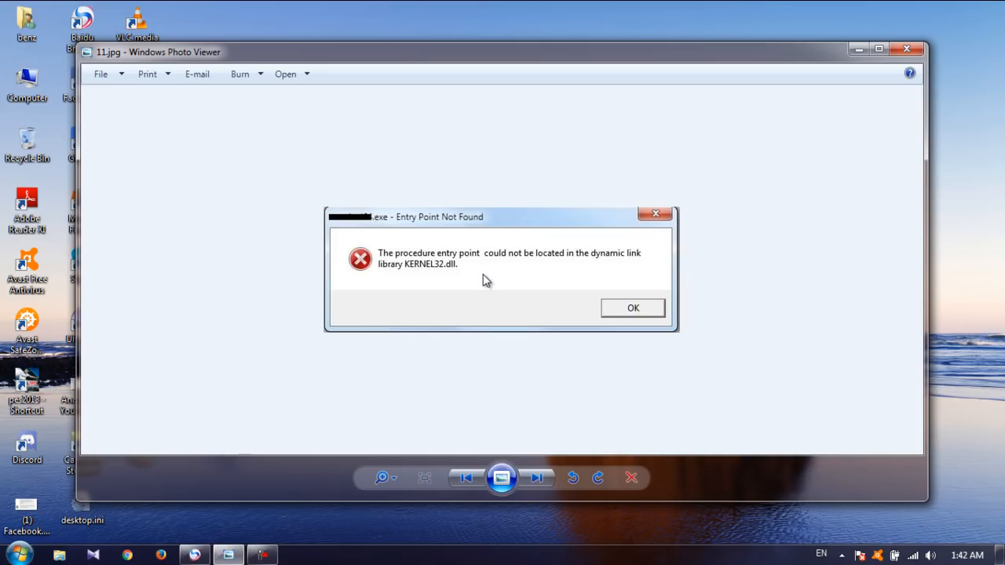
mouse_move(487, 278)
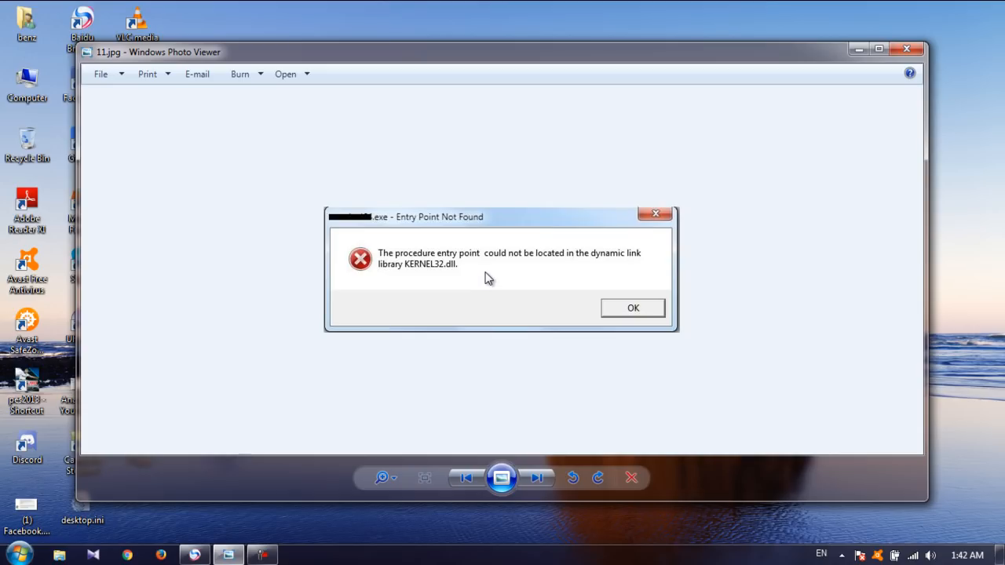
mouse_move(490, 280)
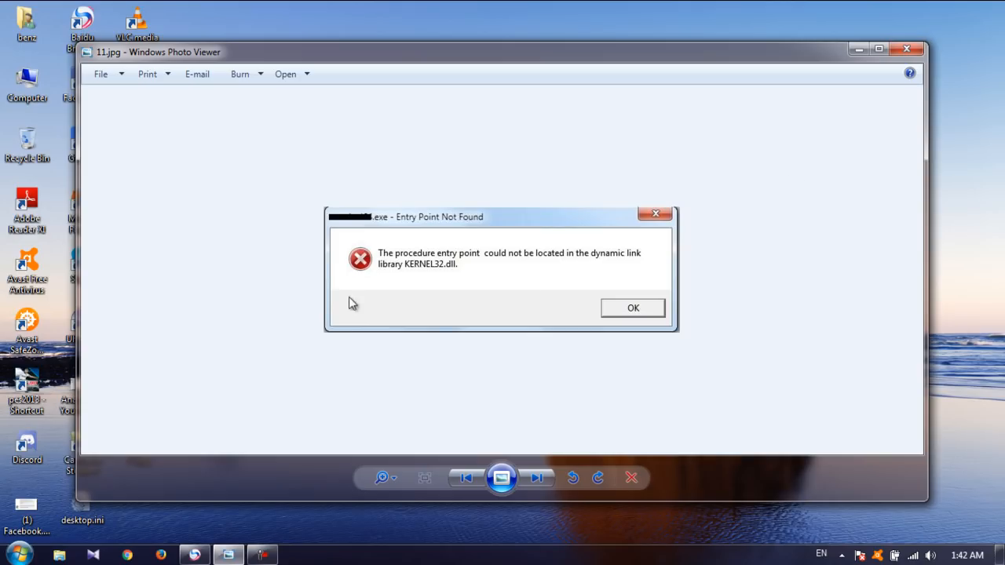
mouse_move(722, 242)
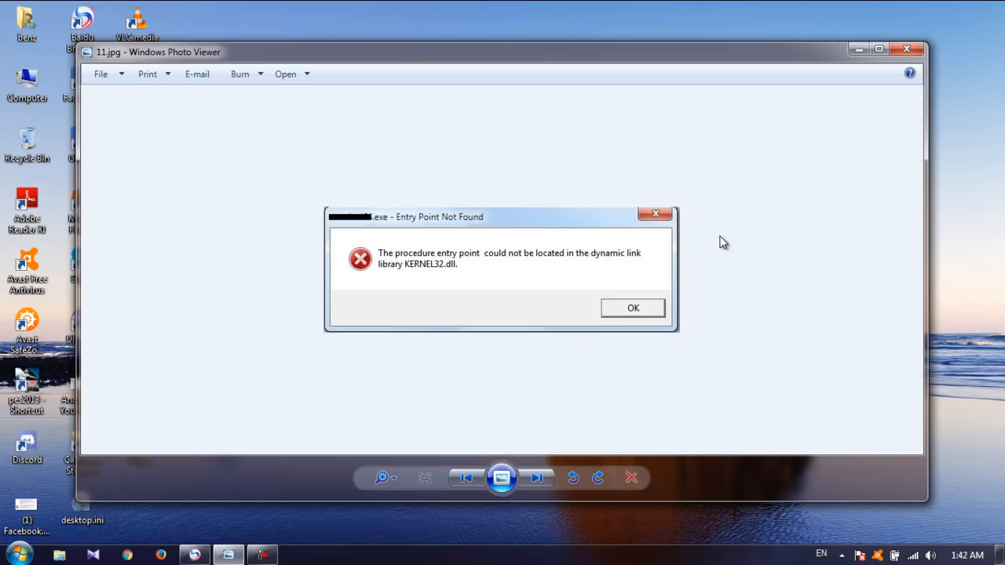
mouse_move(881, 49)
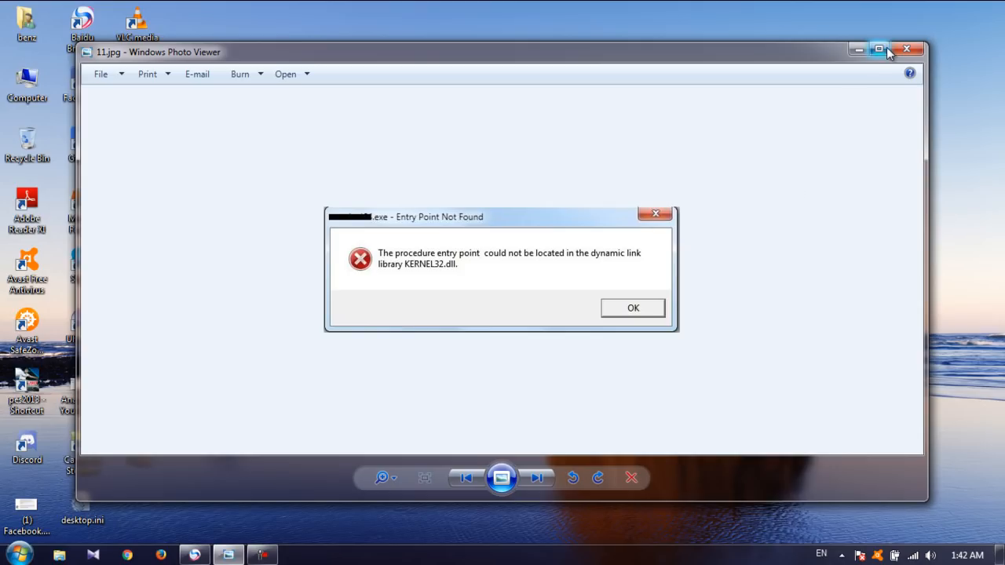
mouse_move(907, 48)
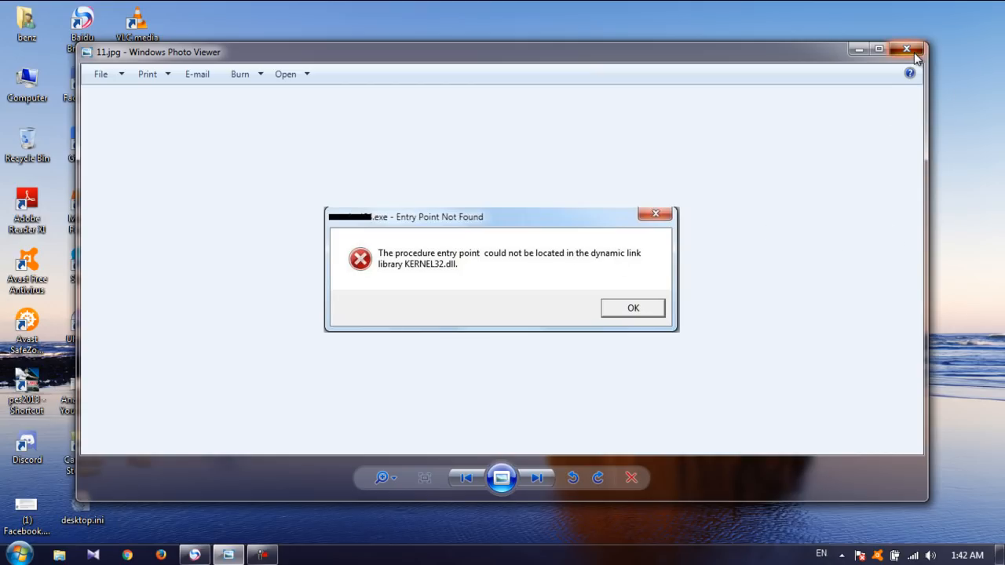
left_click(911, 49)
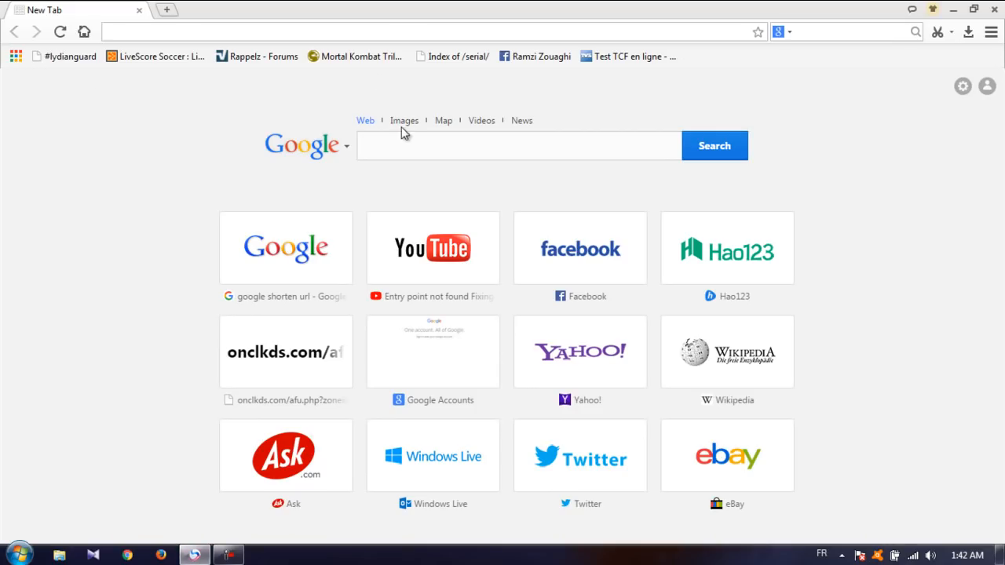
left_click(518, 146)
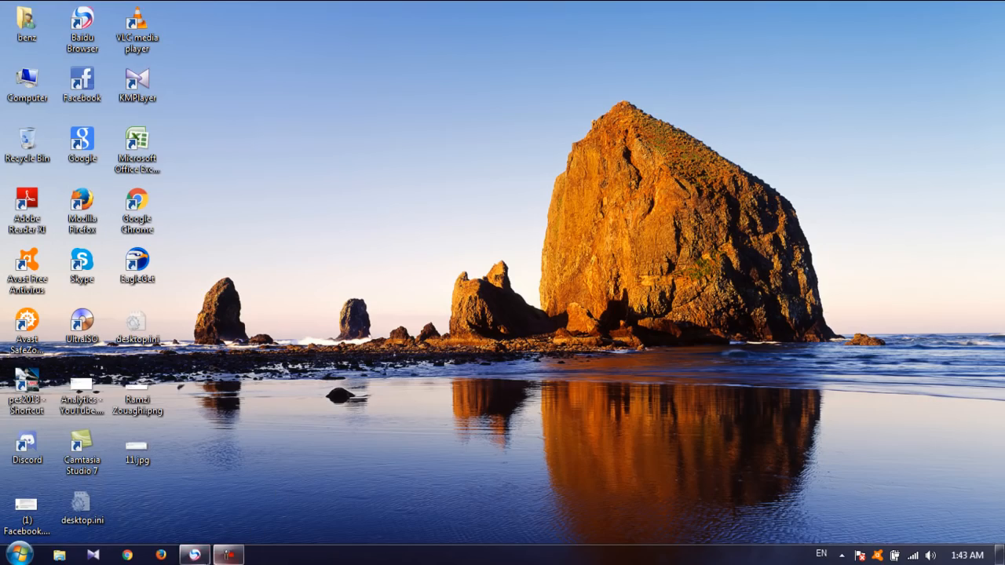
left_click(124, 553)
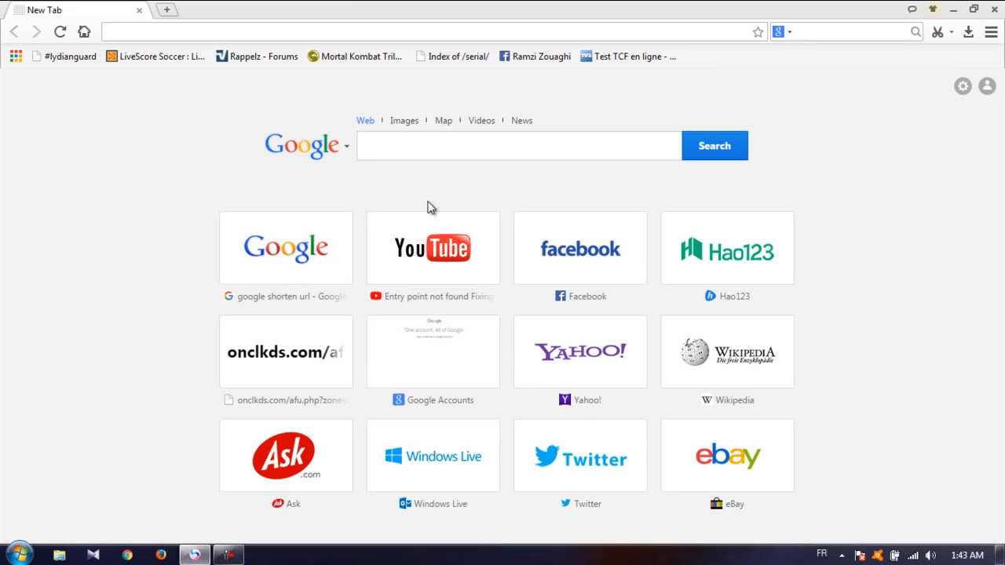
Search Google for 'Update for Windows 7 (KB2533623)' and reach Microsoft's download page
type("Update for Windows 7 (KB2533623)")
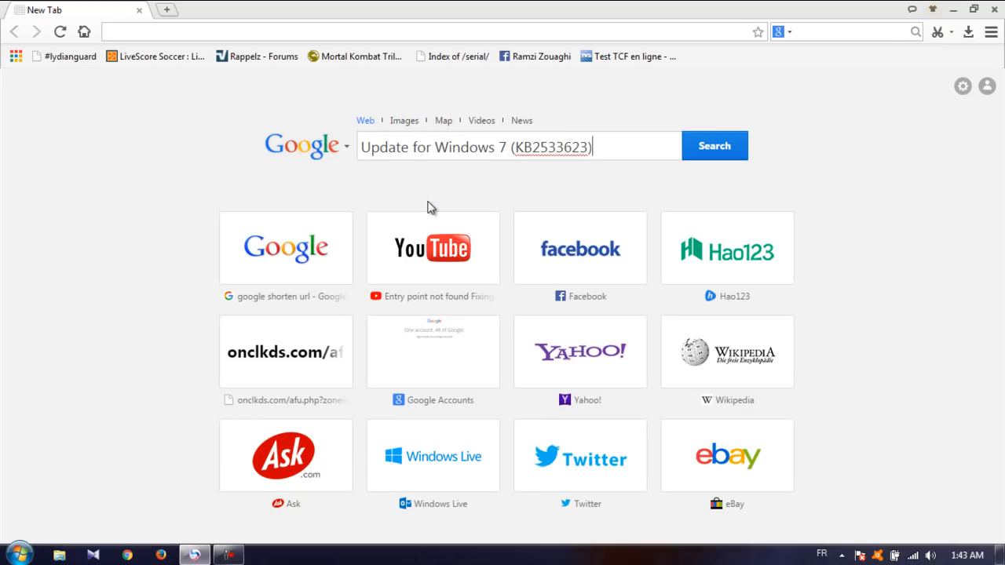
left_click(714, 144)
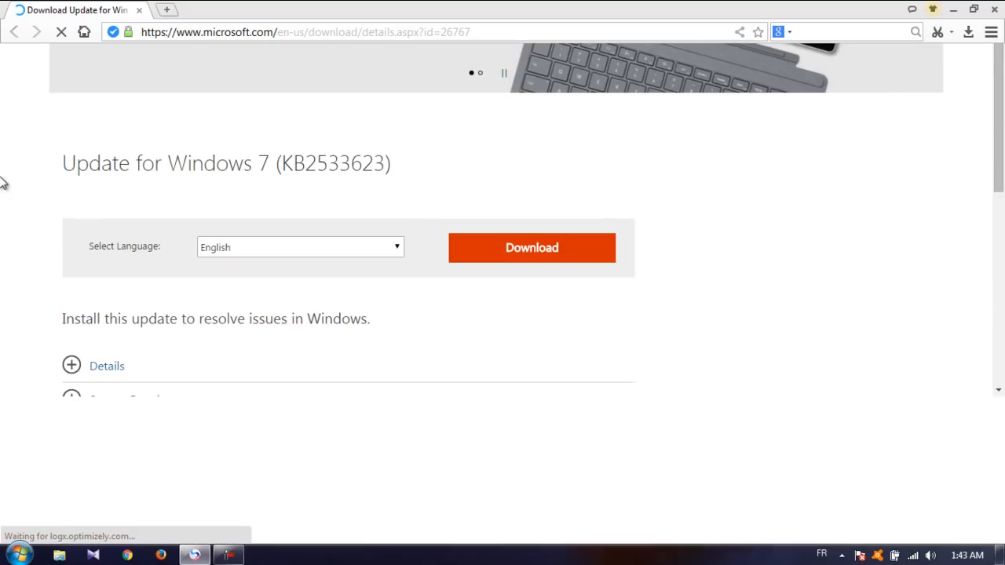
mouse_move(564, 304)
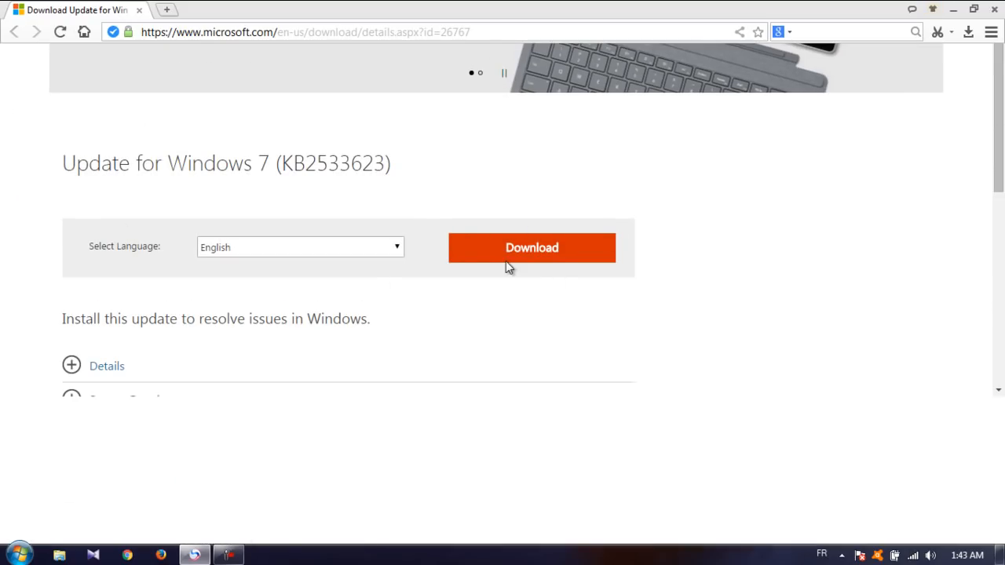
mouse_move(515, 257)
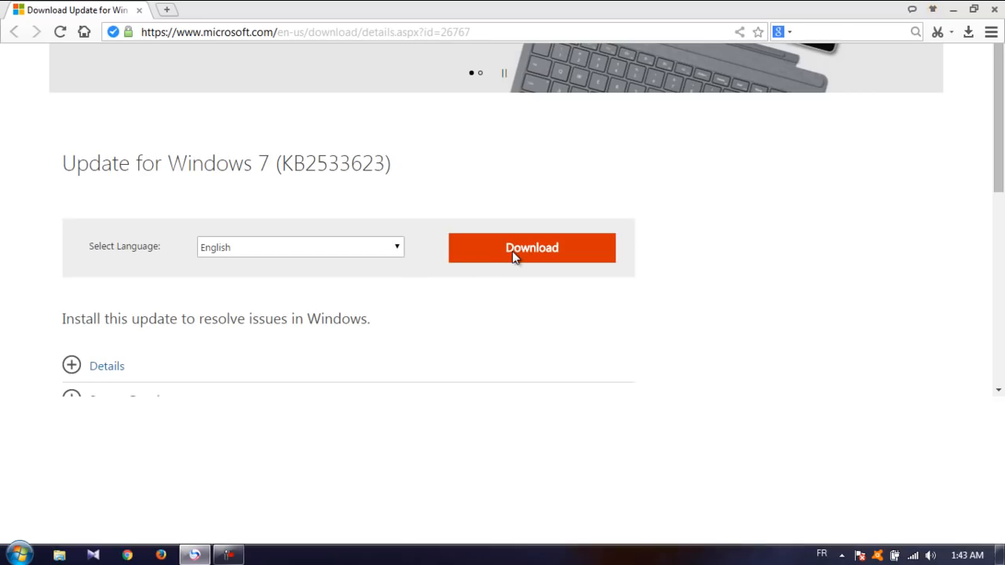
mouse_move(521, 251)
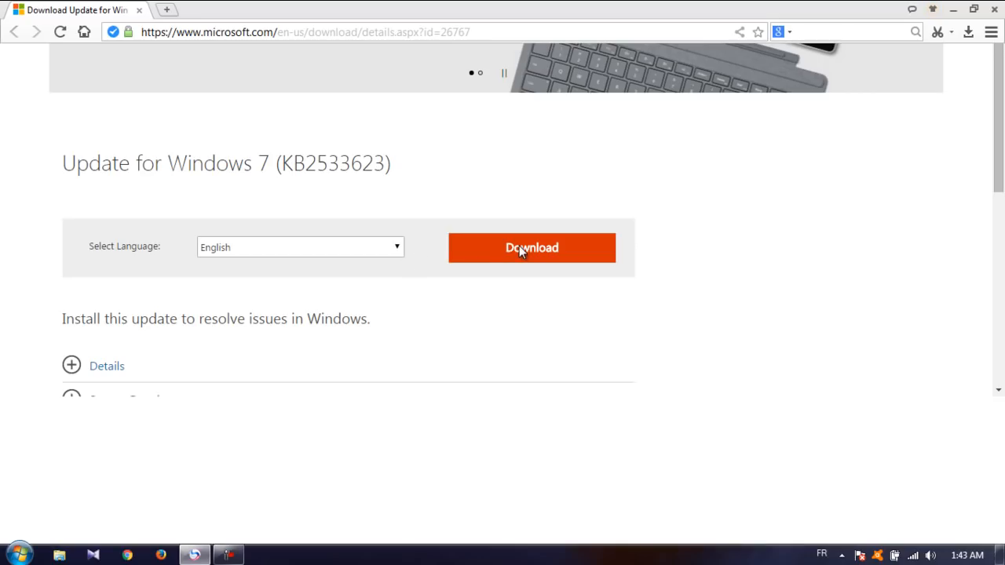
mouse_move(154, 347)
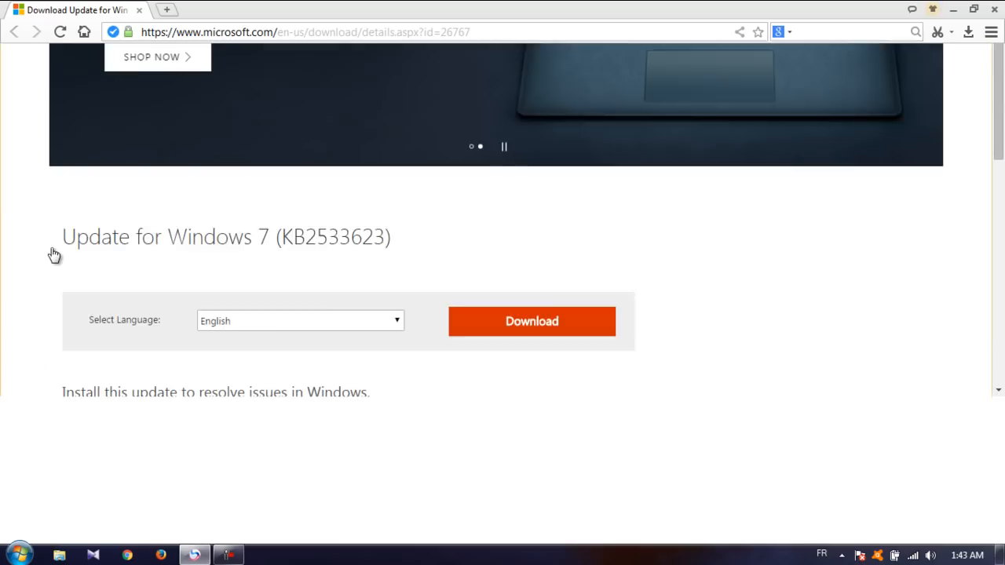
scroll("down", 3)
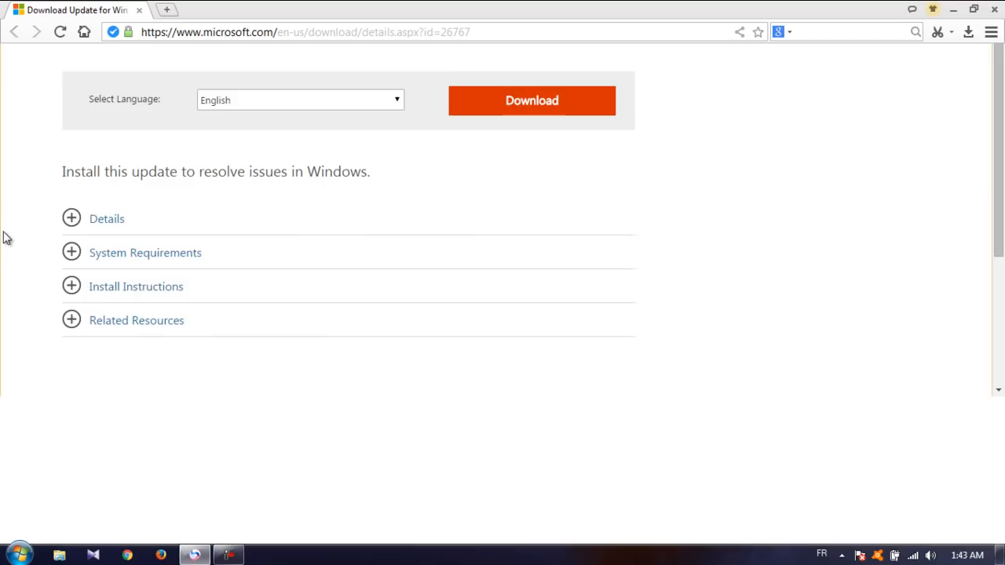
scroll("up", 3)
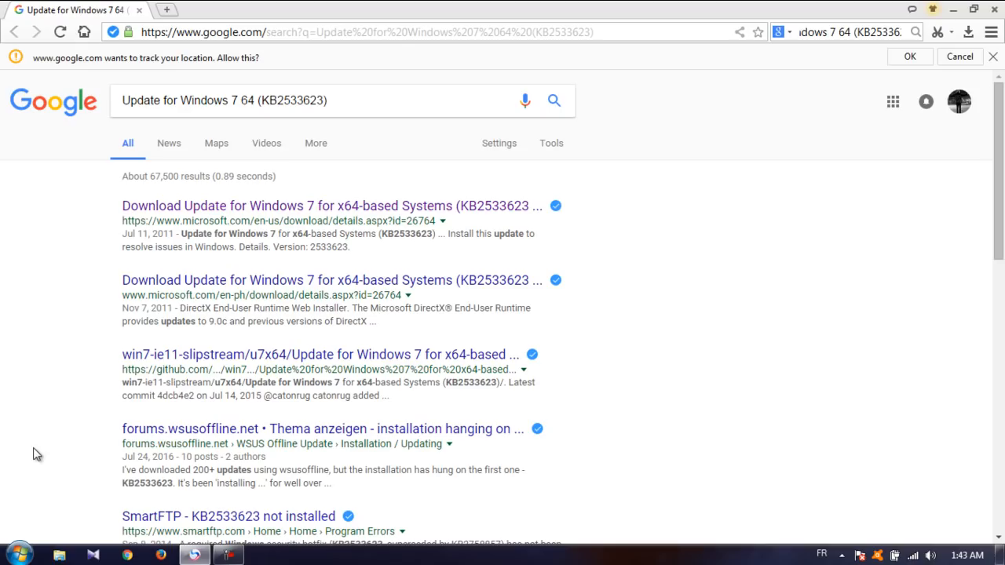
mouse_move(201, 528)
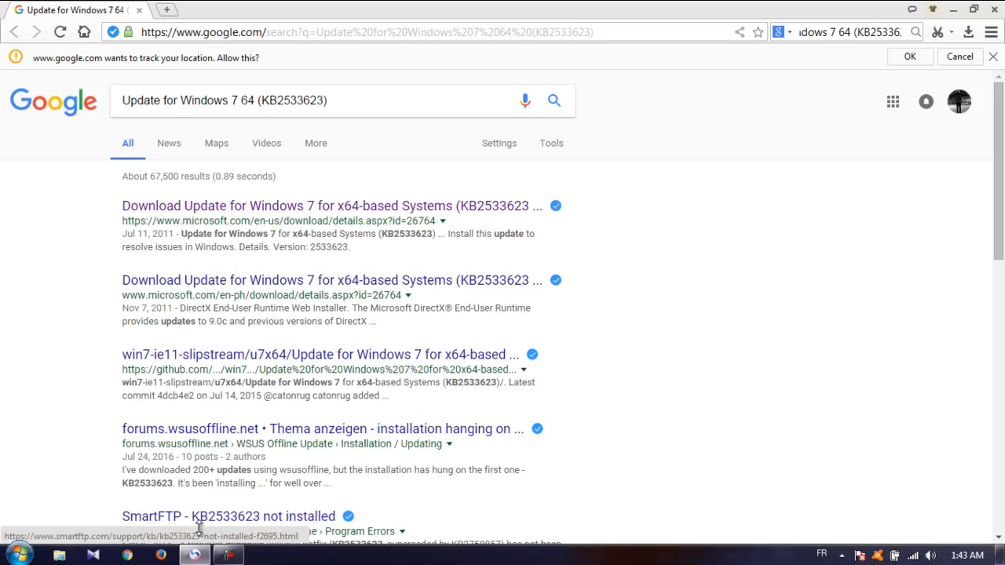
mouse_move(295, 198)
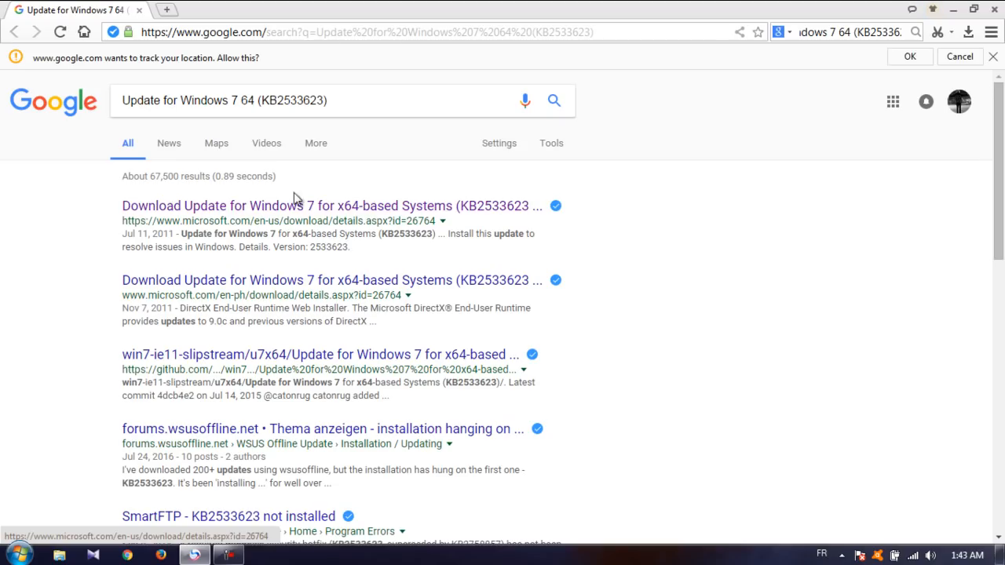
mouse_move(367, 220)
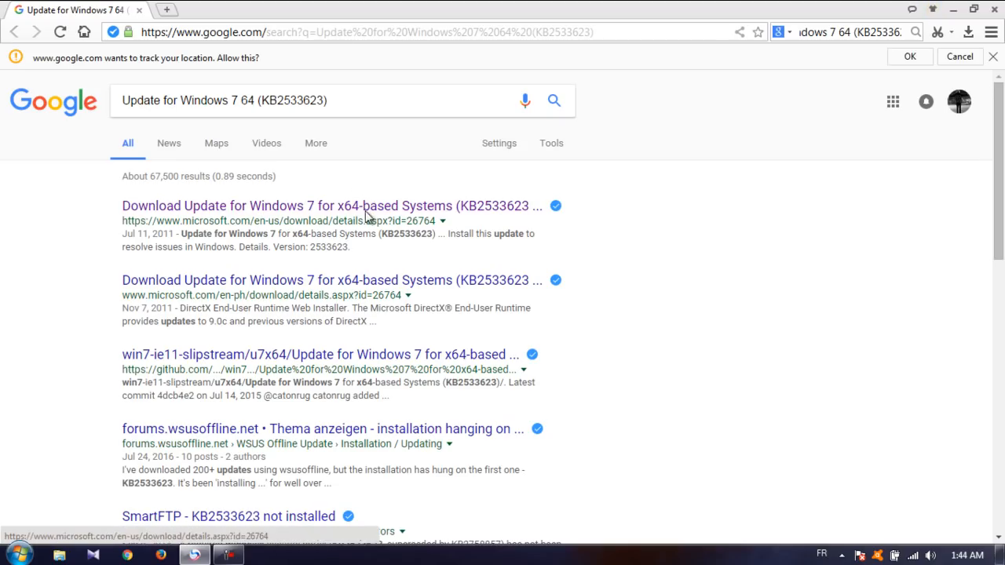
mouse_move(849, 323)
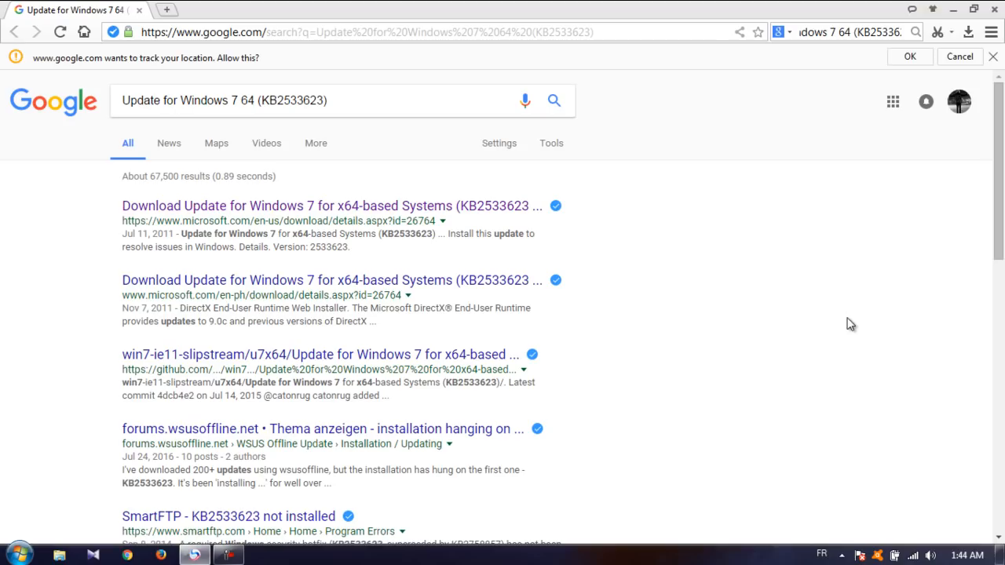
mouse_move(496, 245)
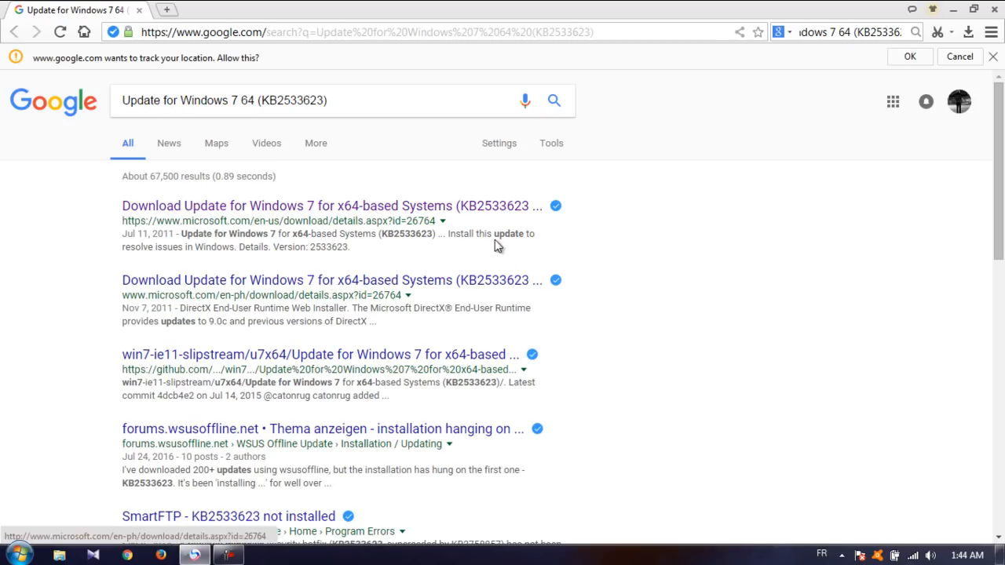
mouse_move(712, 294)
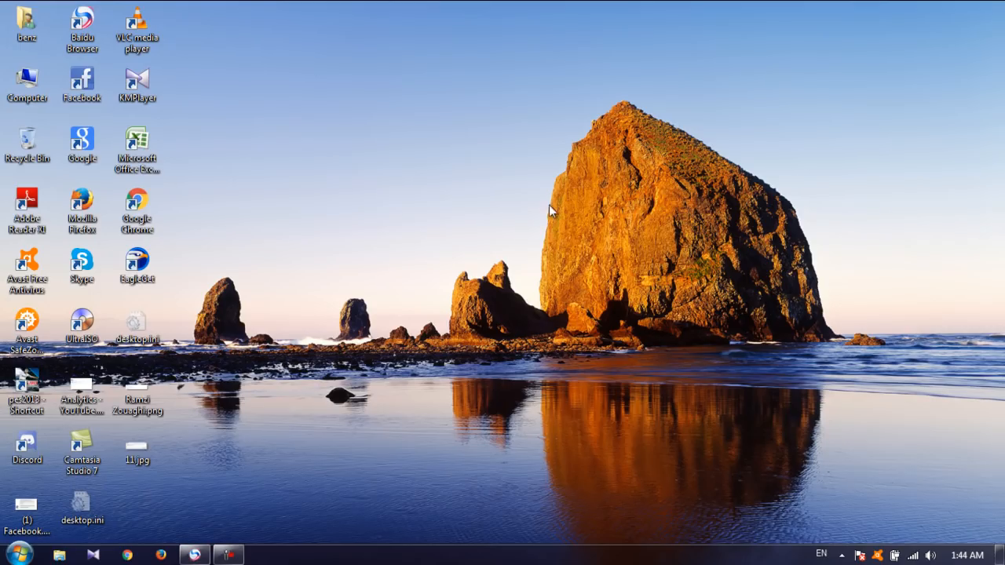
mouse_move(615, 314)
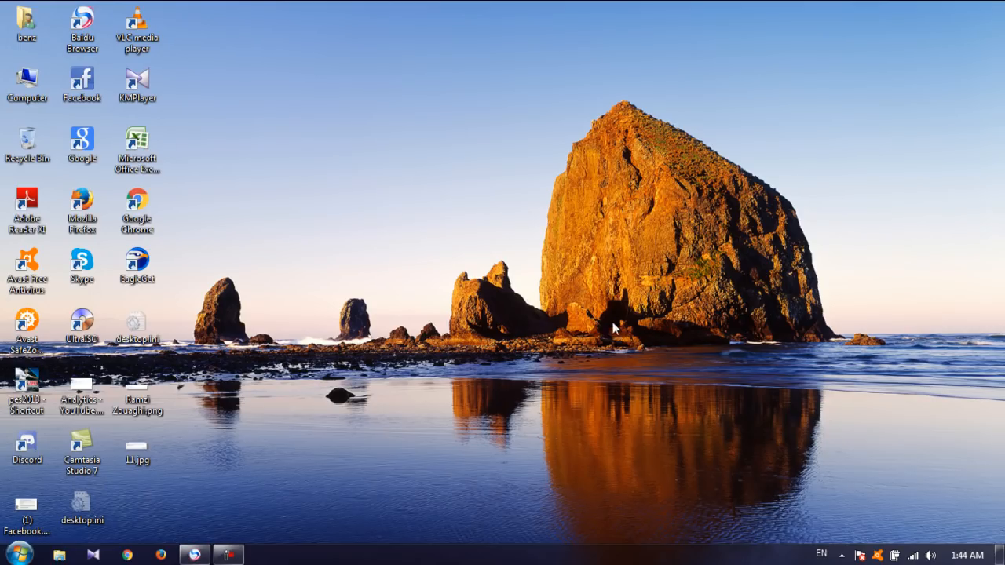
mouse_move(605, 283)
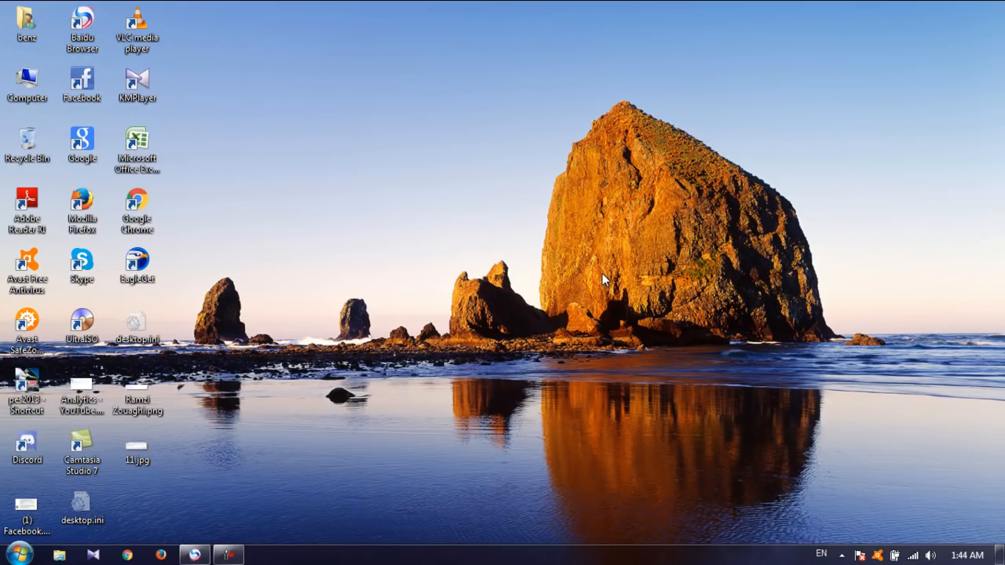
mouse_move(531, 270)
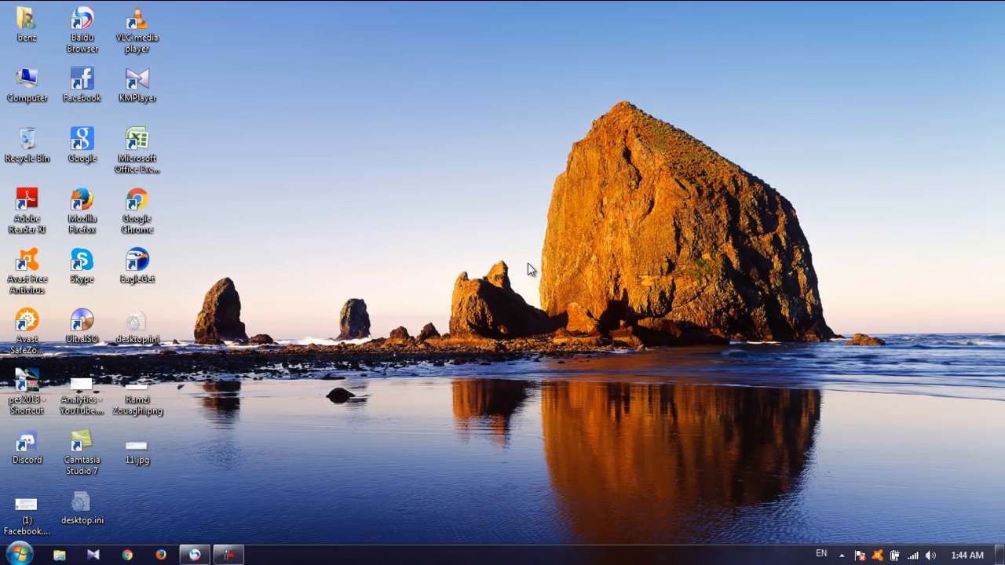
mouse_move(518, 236)
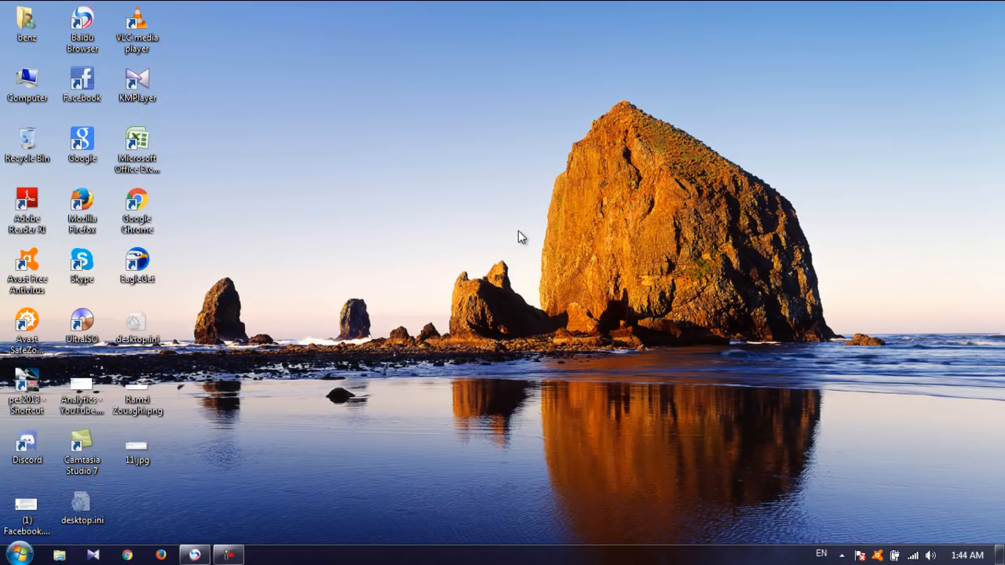
mouse_move(681, 217)
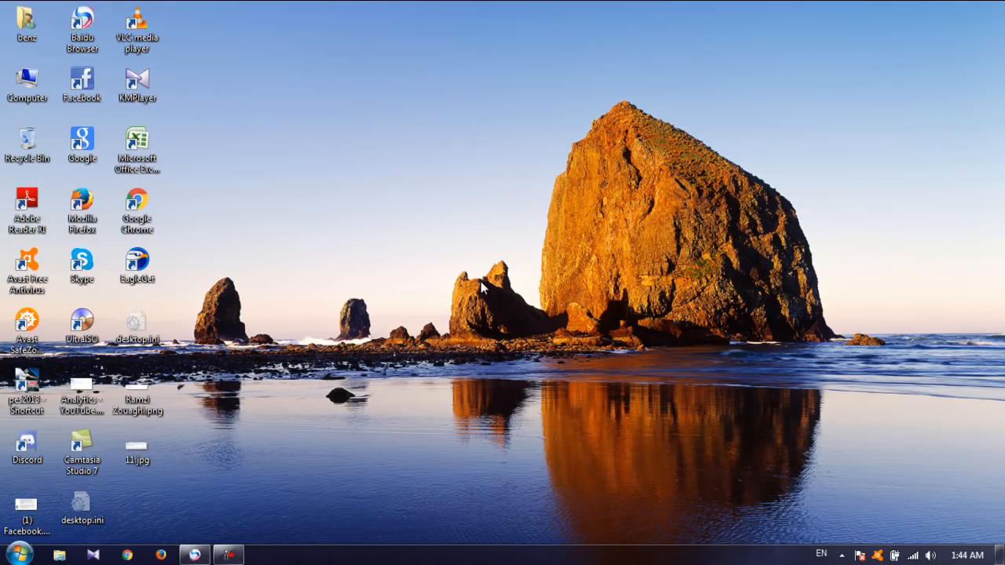
mouse_move(604, 361)
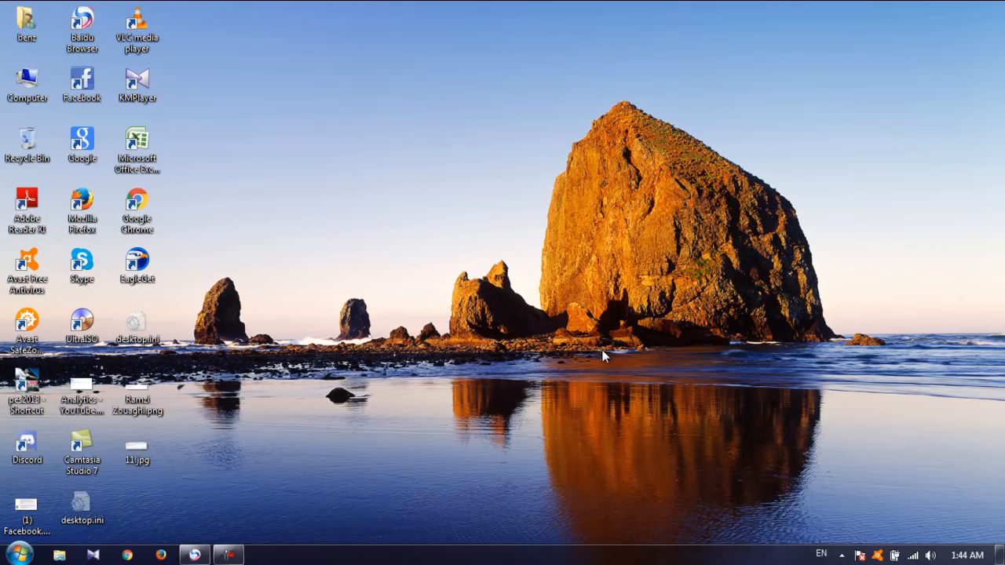
mouse_move(477, 333)
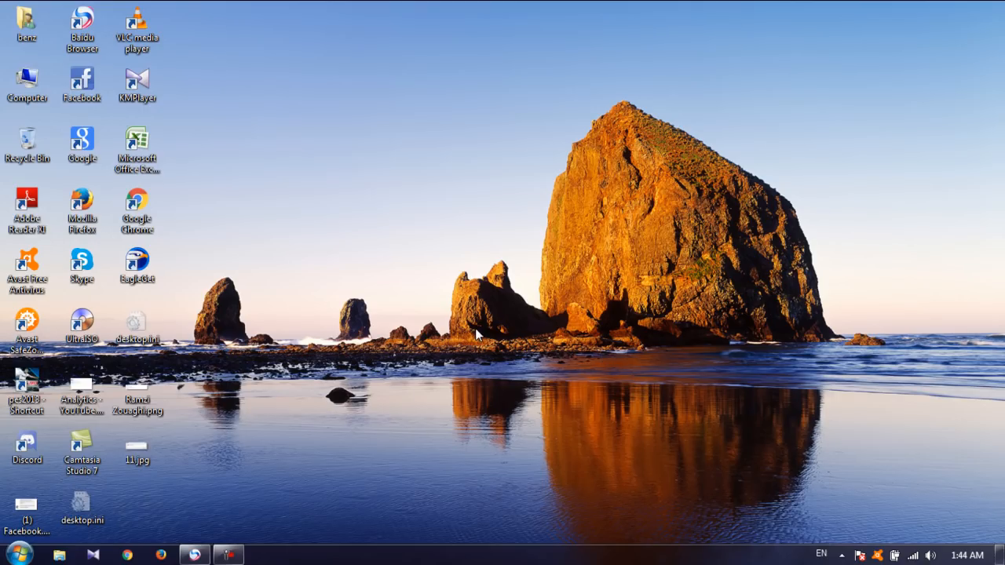
left_click(138, 449)
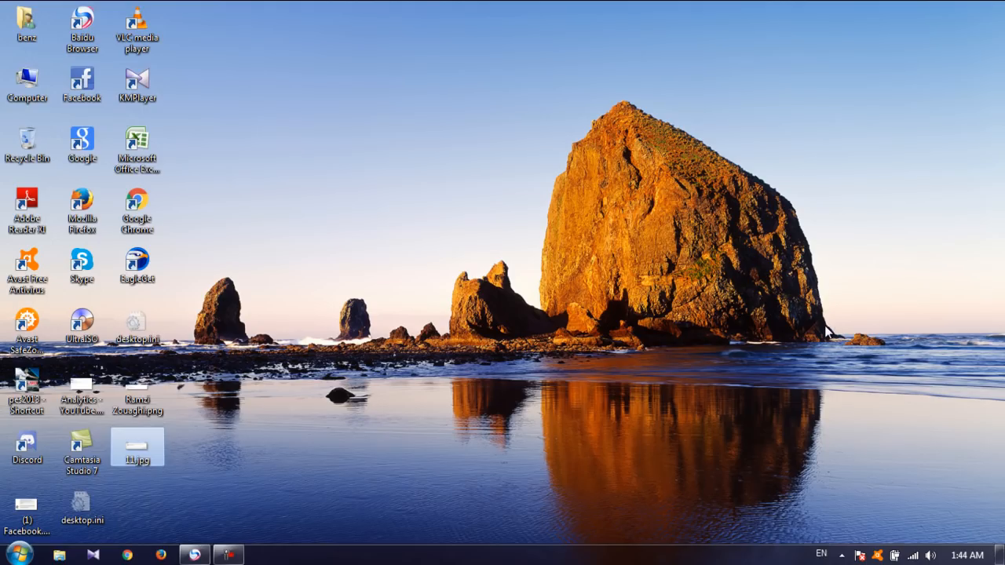
Reopen 11.jpg to review the 'Entry Point Not Found' KERNEL32.dll error screenshot
double_click(138, 452)
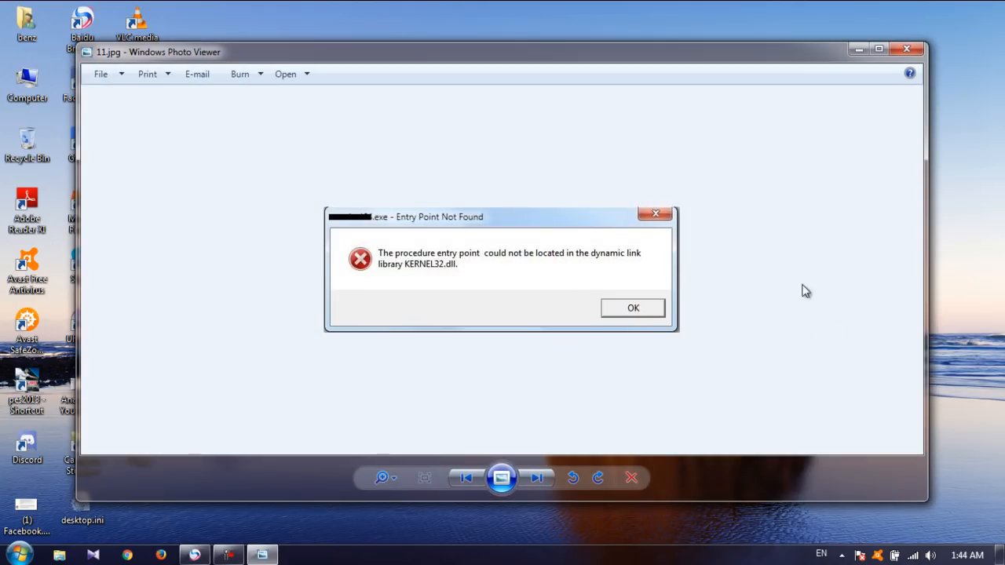
mouse_move(812, 342)
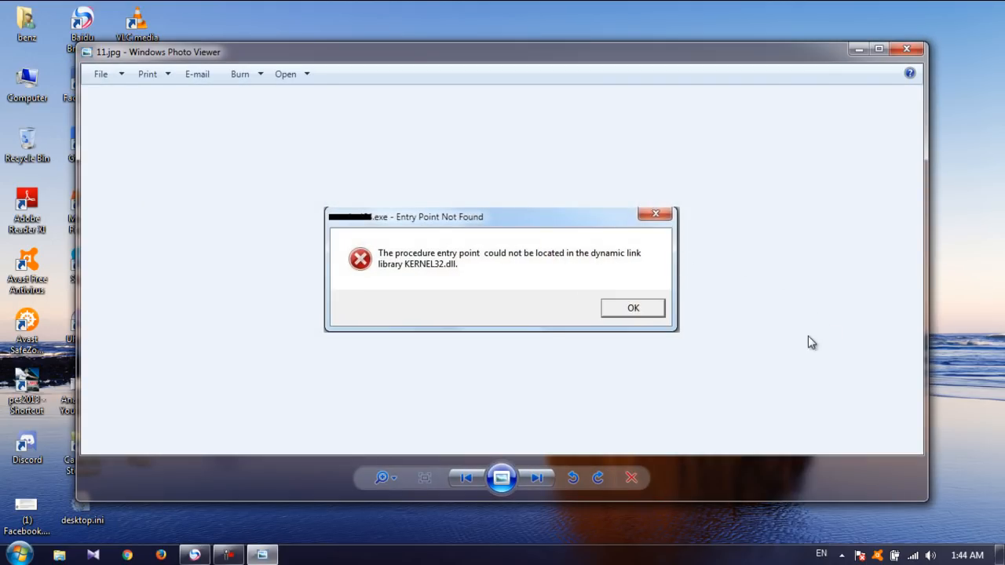
mouse_move(798, 324)
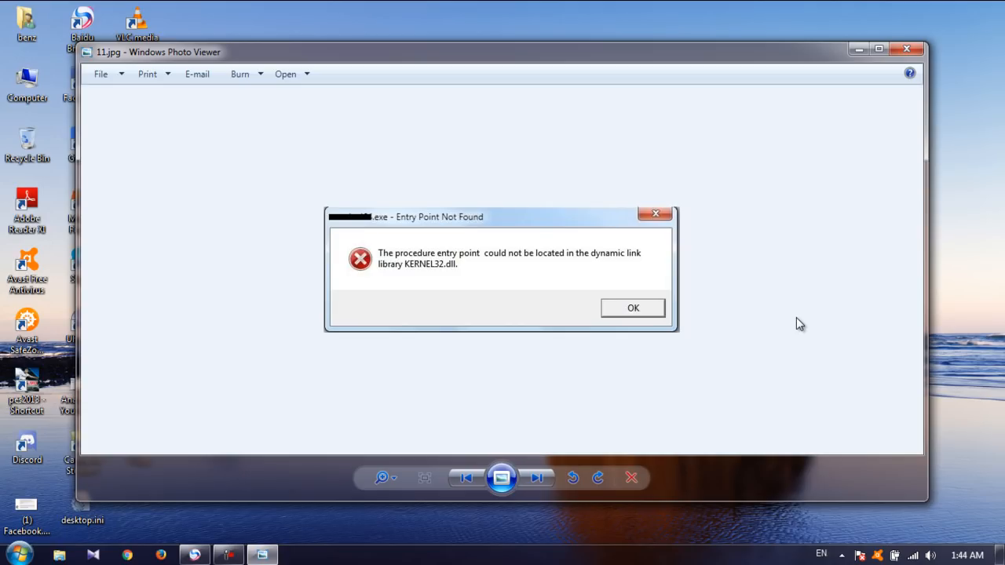
mouse_move(312, 361)
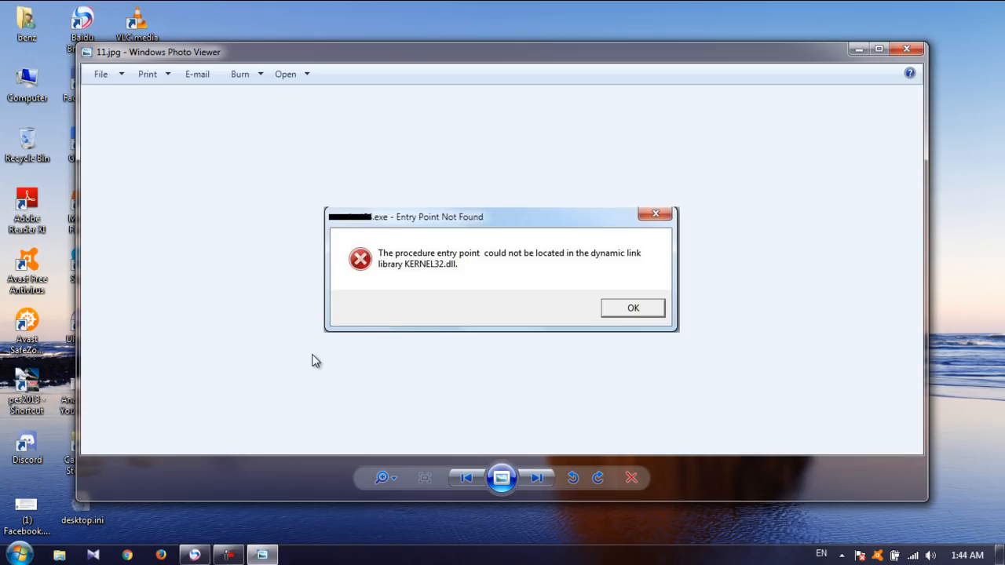
mouse_move(318, 359)
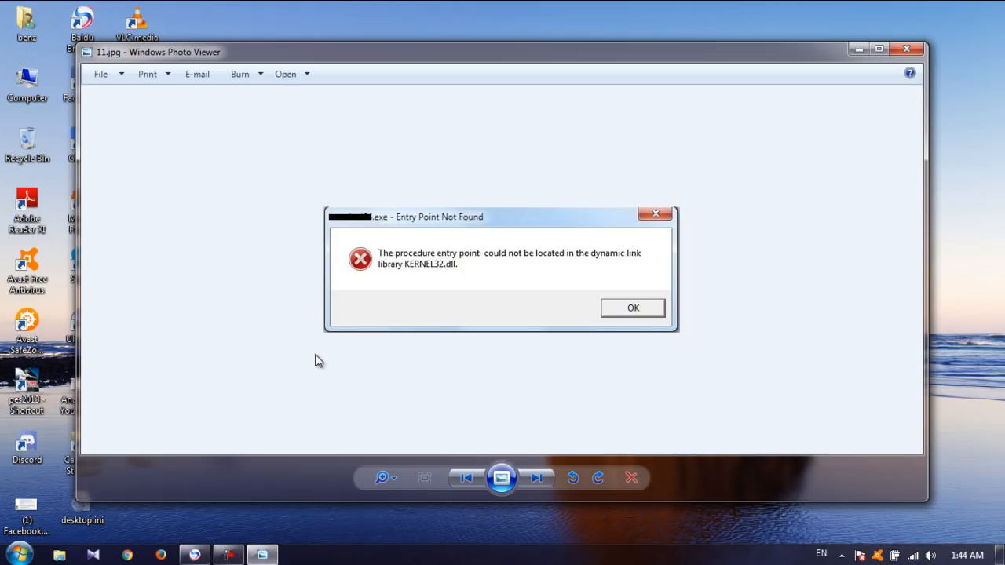
mouse_move(320, 360)
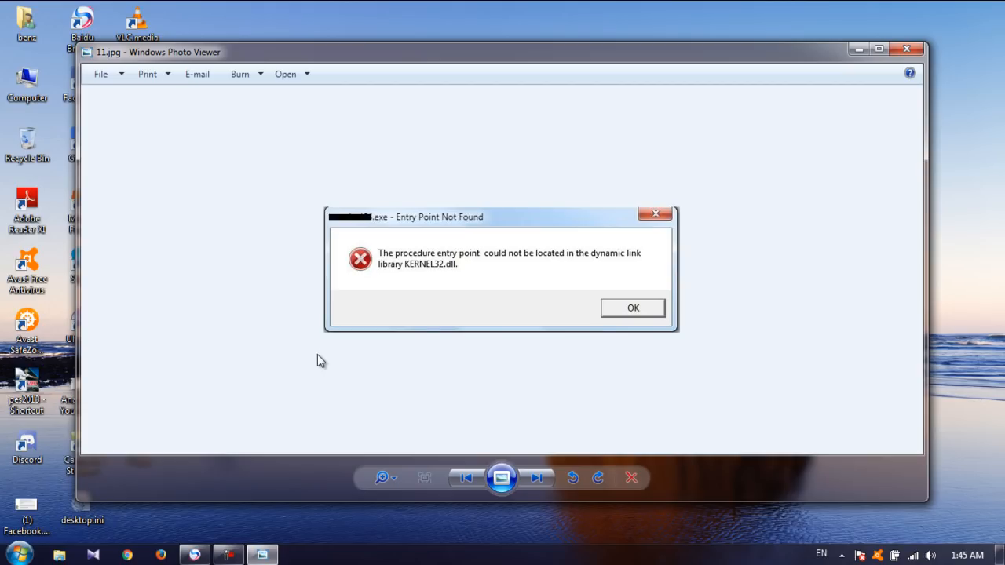
mouse_move(348, 363)
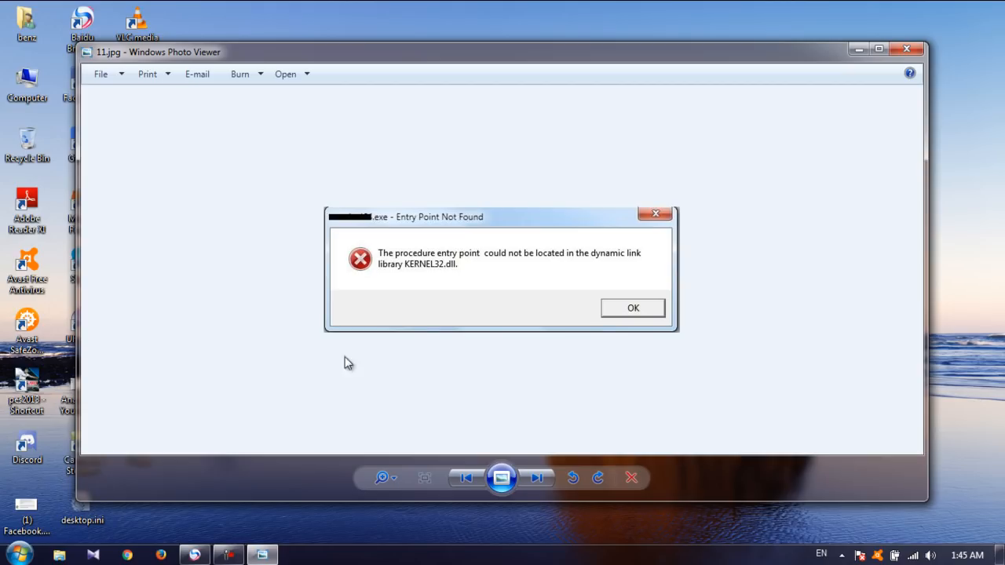
mouse_move(462, 270)
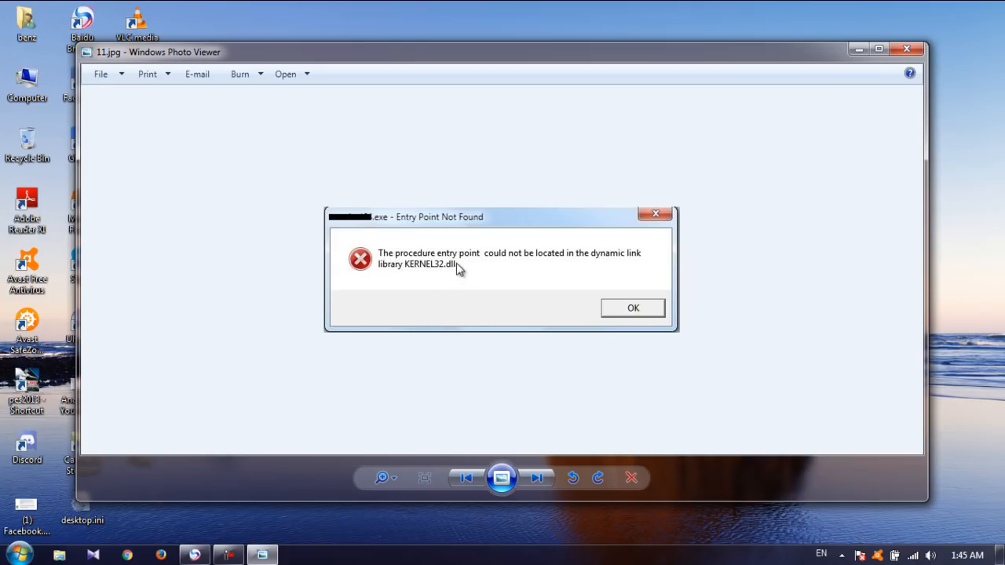
mouse_move(384, 328)
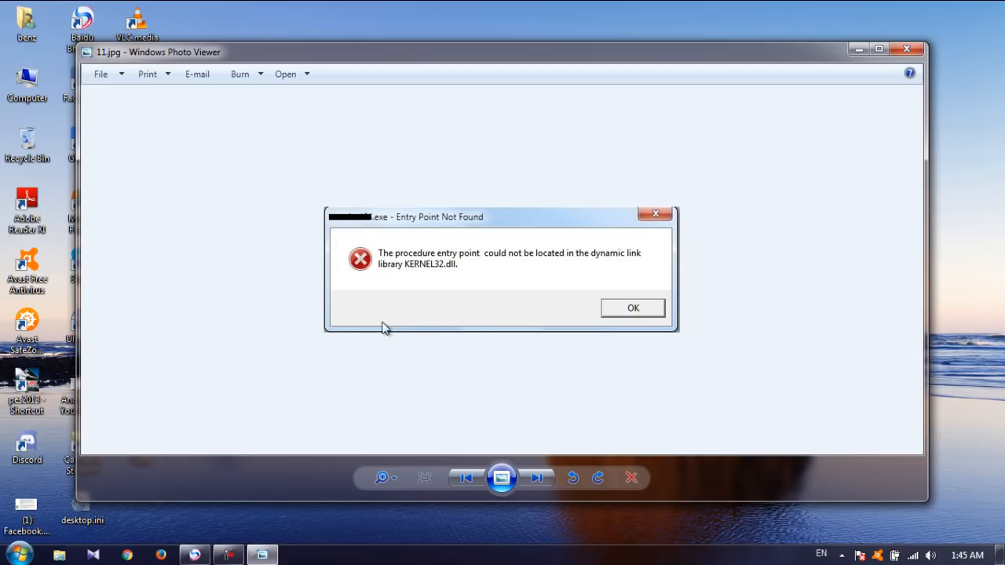
mouse_move(277, 325)
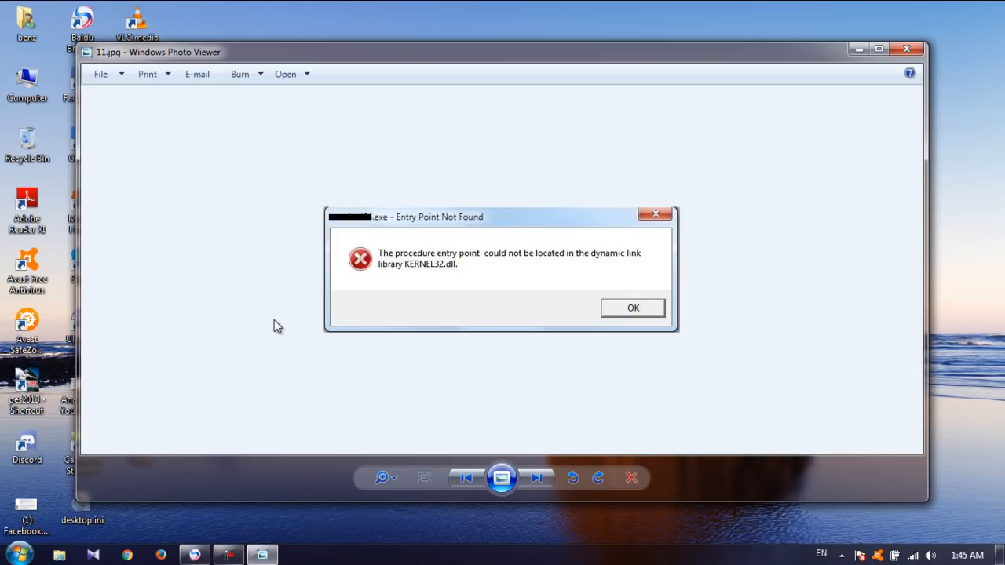
mouse_move(344, 283)
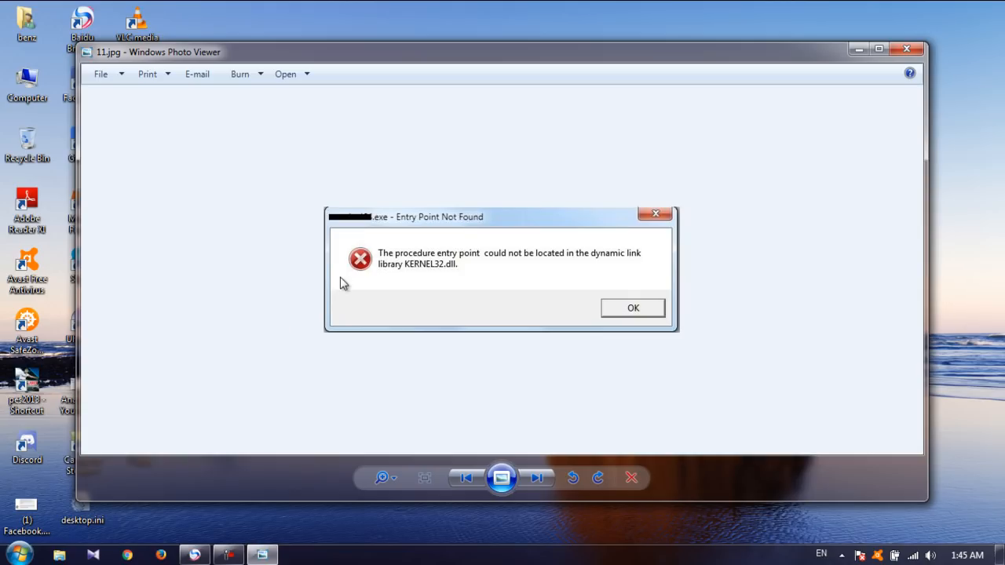
mouse_move(809, 231)
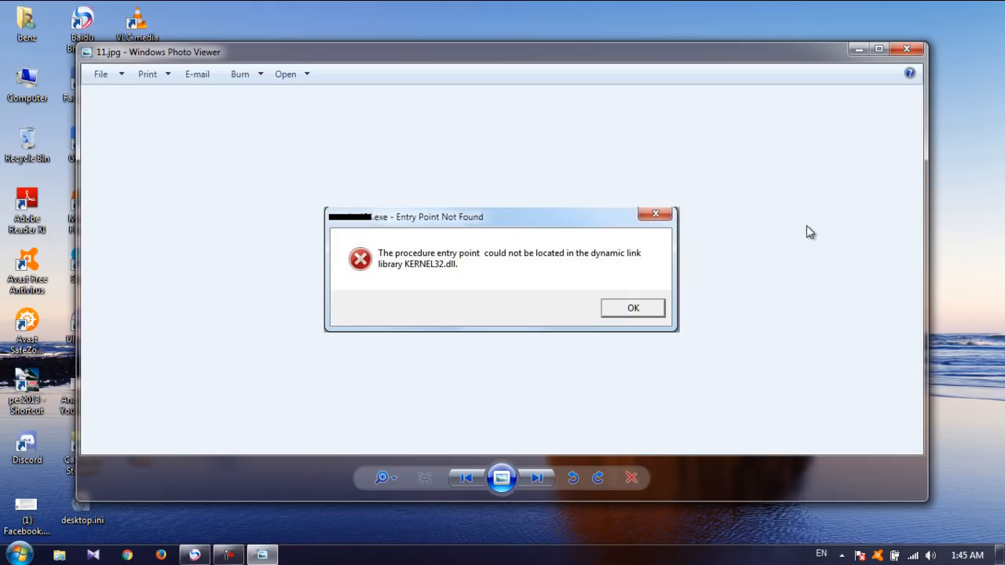
mouse_move(798, 189)
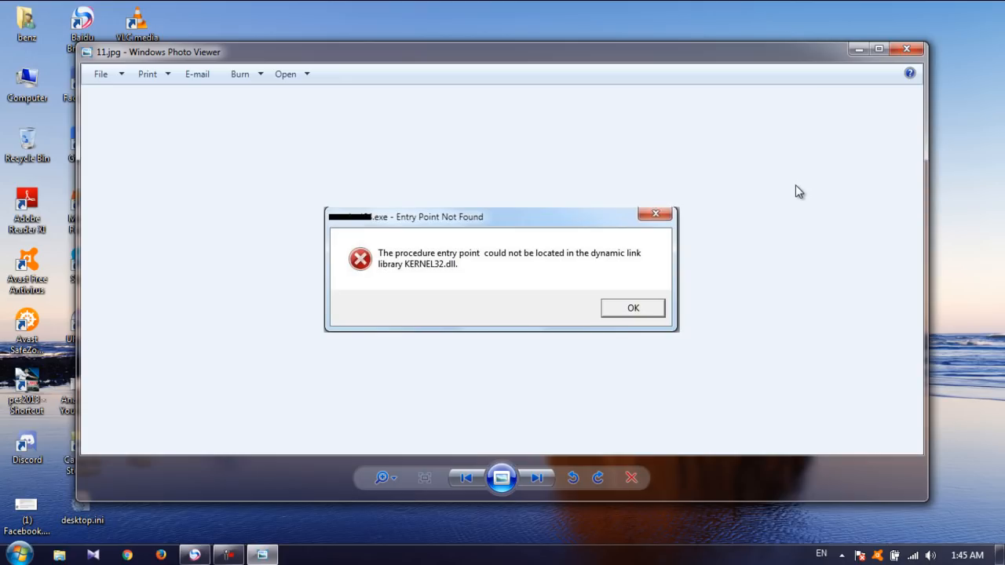